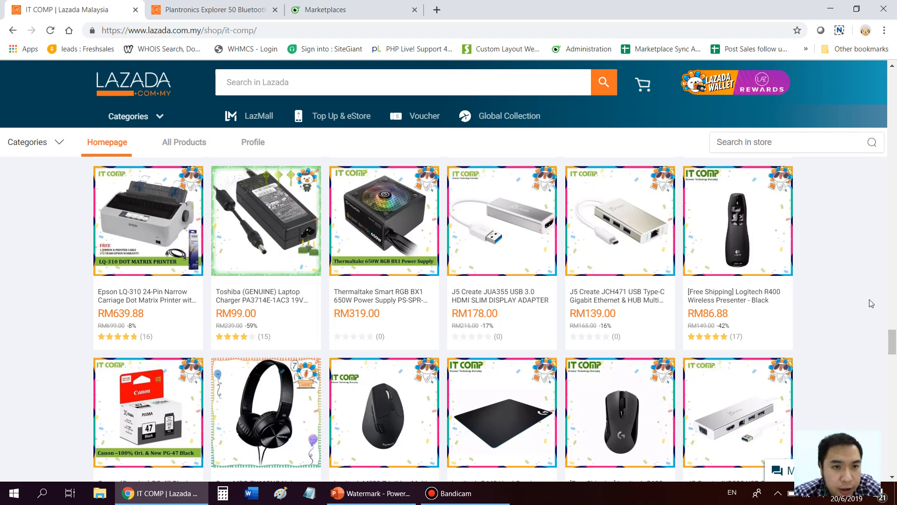
mouse_move(672, 304)
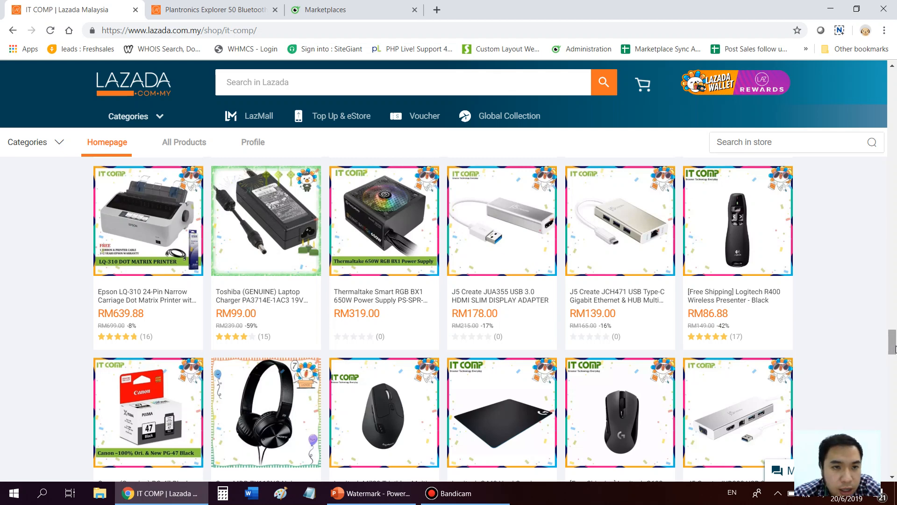
mouse_move(452, 179)
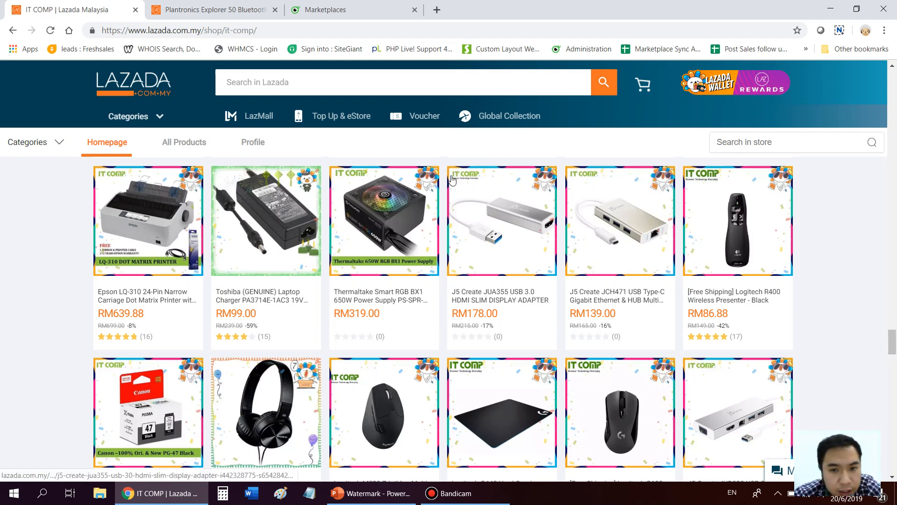
Scroll through the IT COMP shop's framed listings, then switch to the Watermark presentation.
scroll("down", 3)
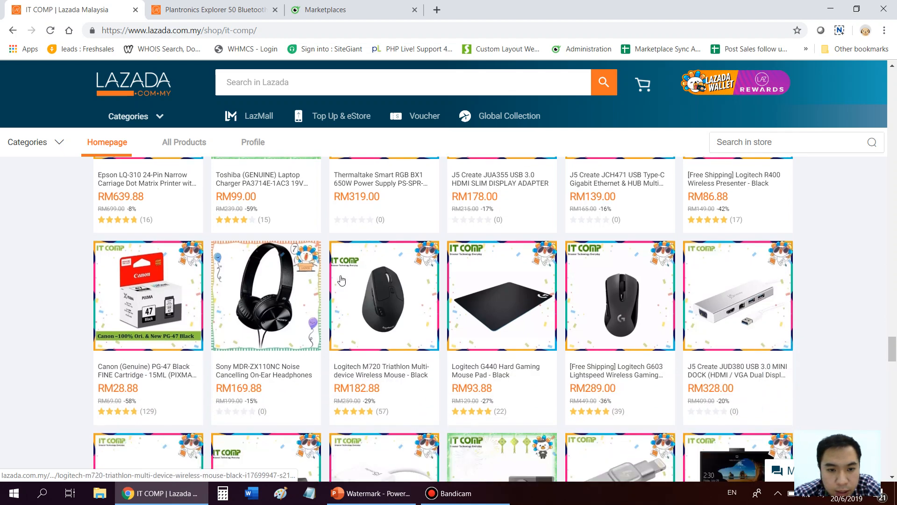
scroll("down", 3)
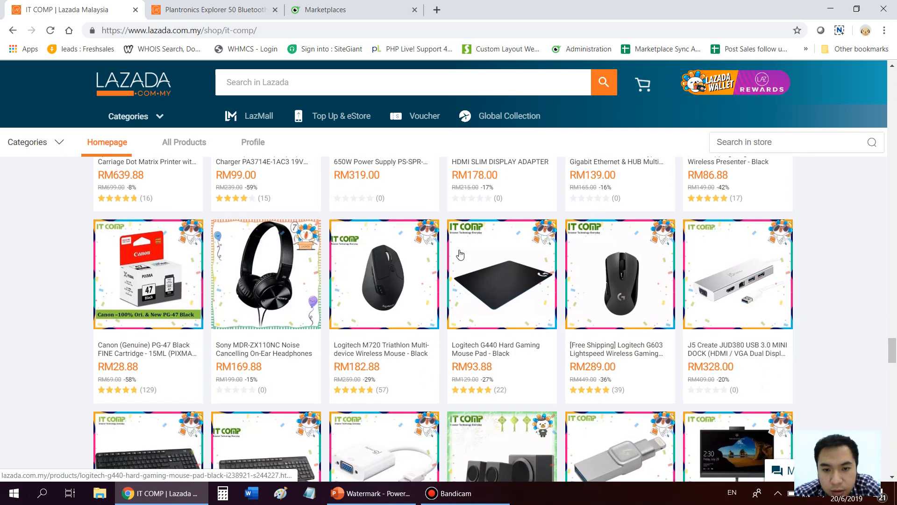
scroll("down", 3)
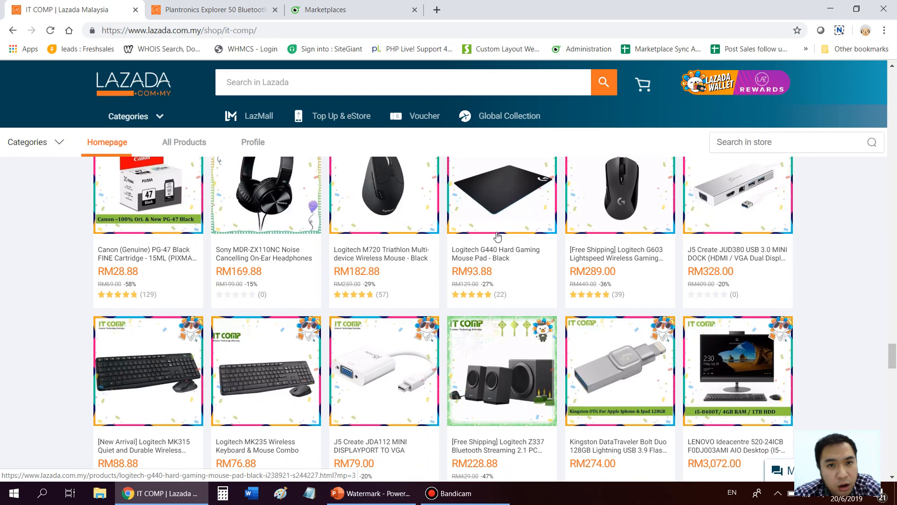
scroll("up", 3)
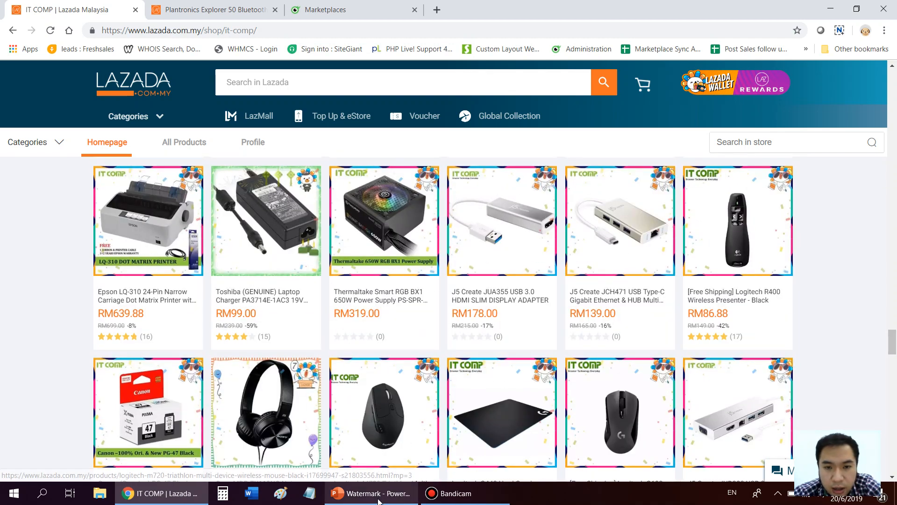
left_click(371, 492)
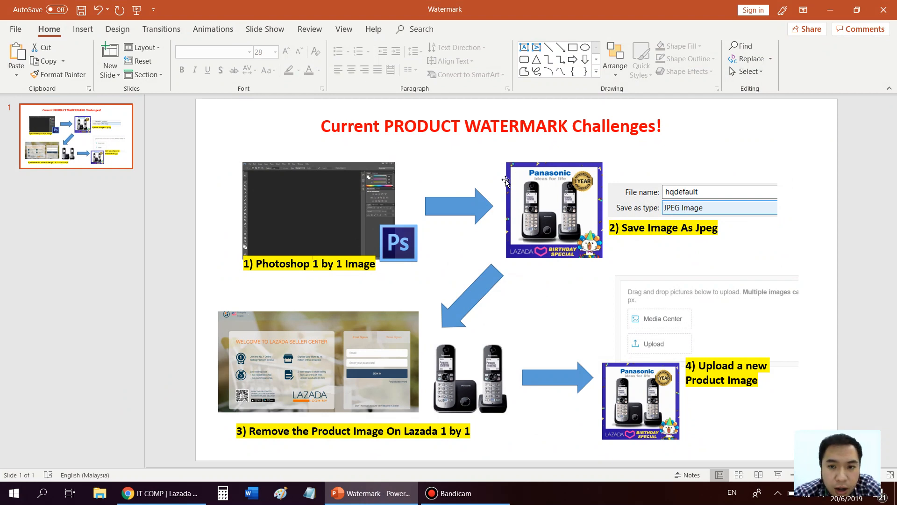
mouse_move(552, 194)
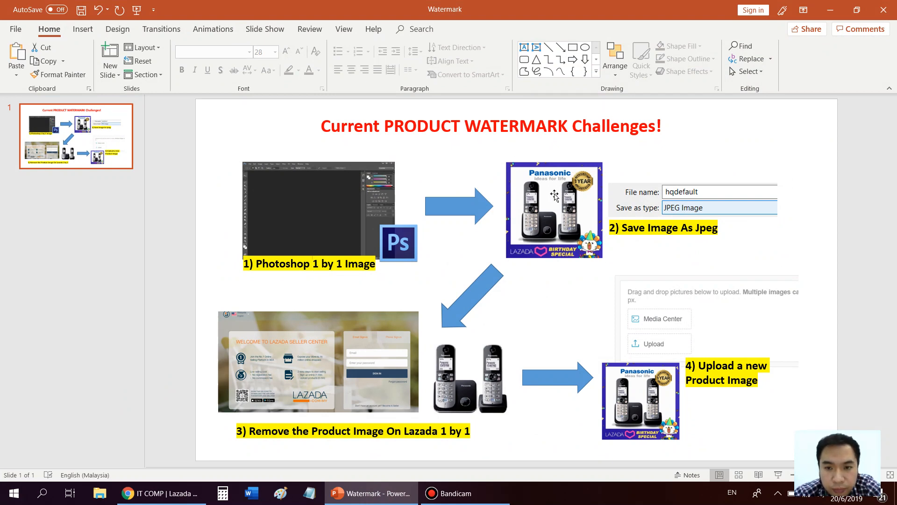
mouse_move(561, 216)
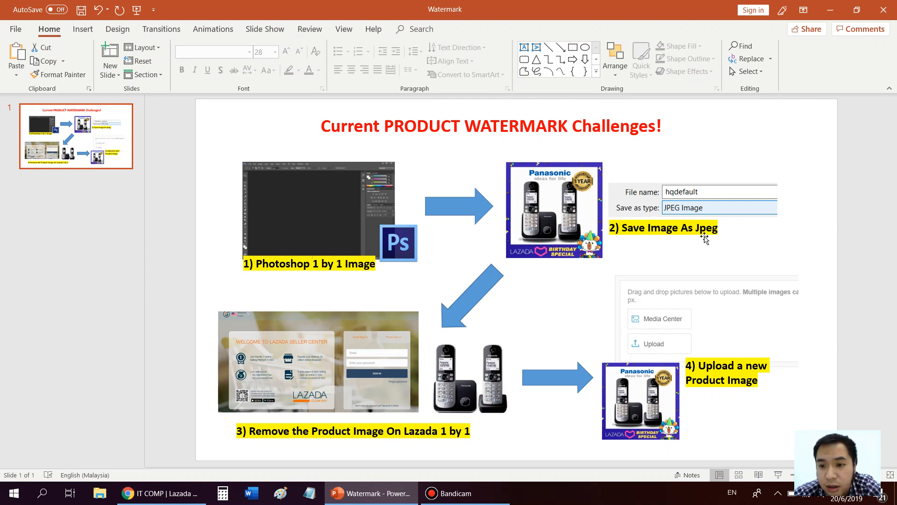
mouse_move(377, 342)
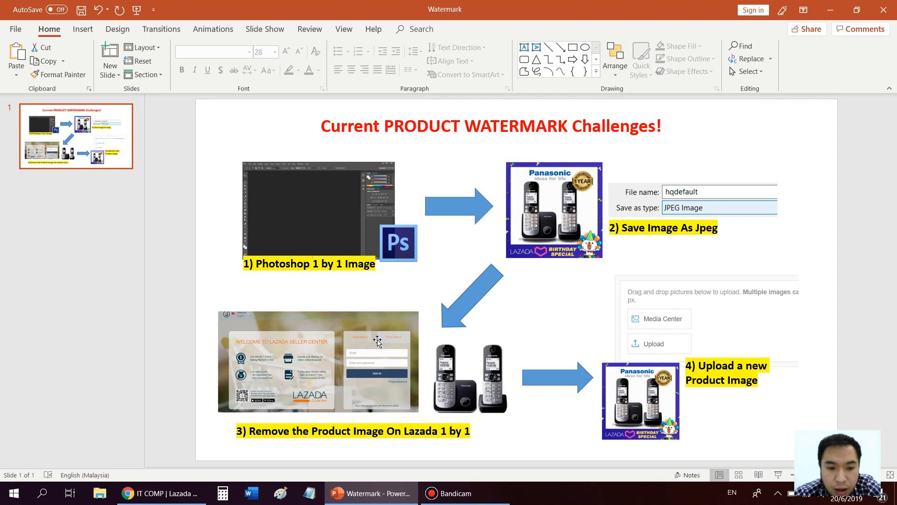
mouse_move(359, 390)
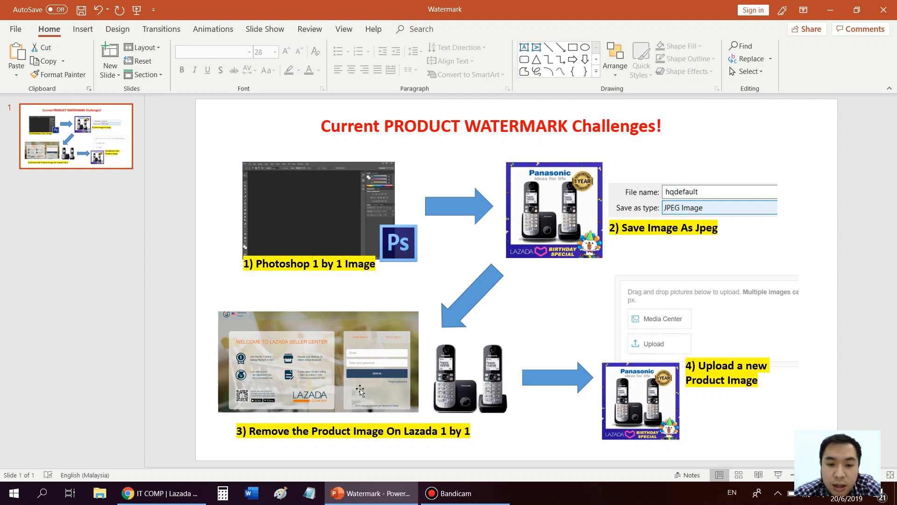
mouse_move(440, 368)
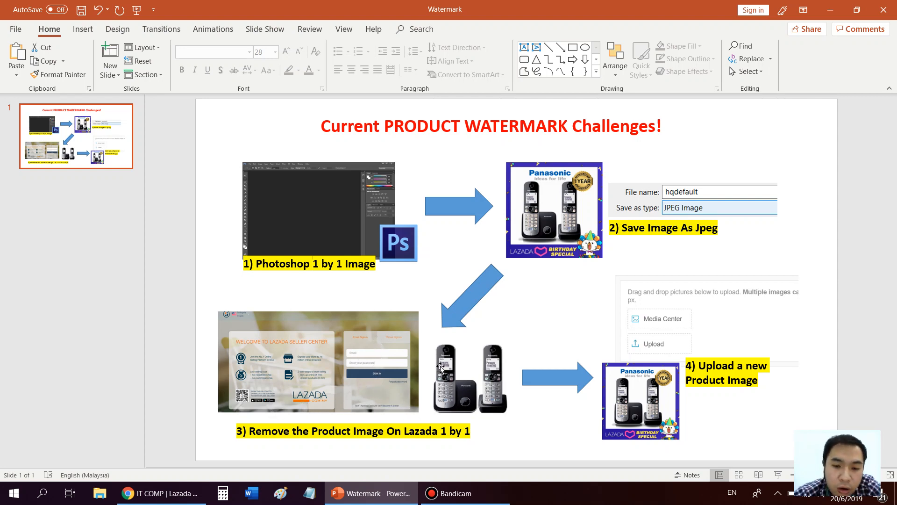
mouse_move(455, 375)
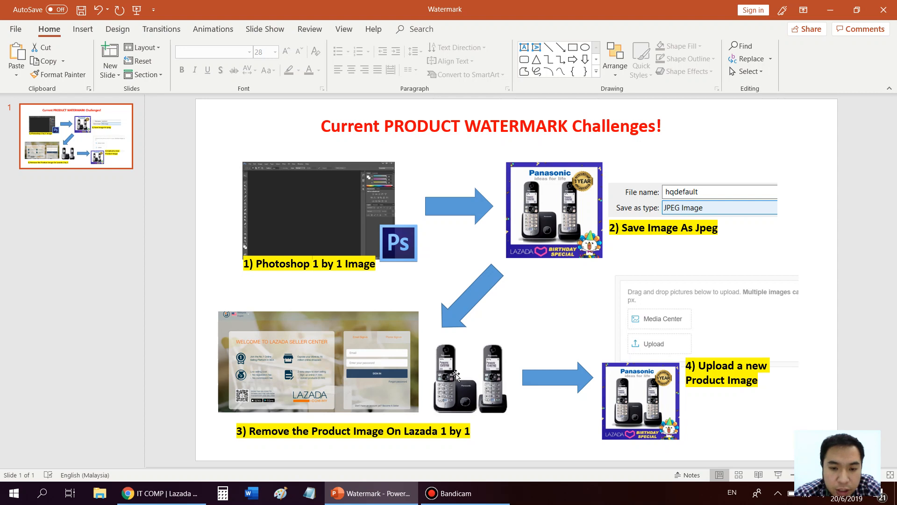
mouse_move(704, 358)
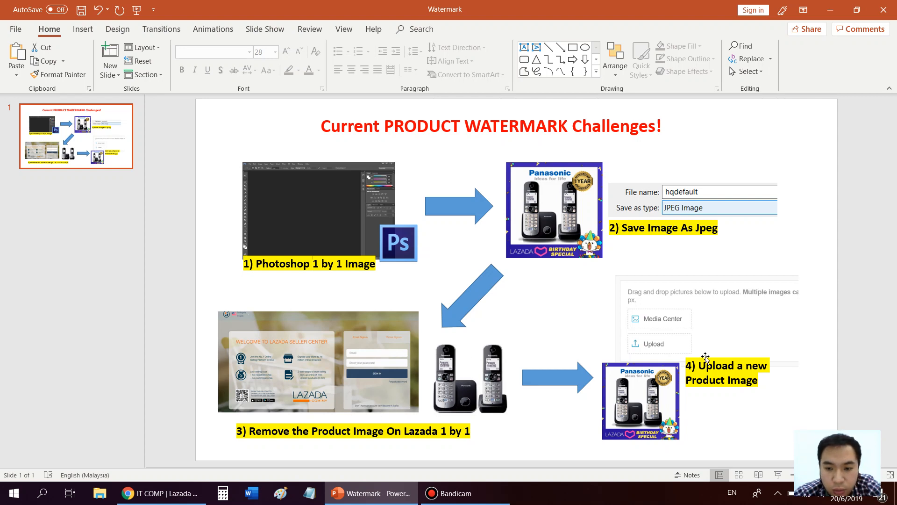
mouse_move(437, 216)
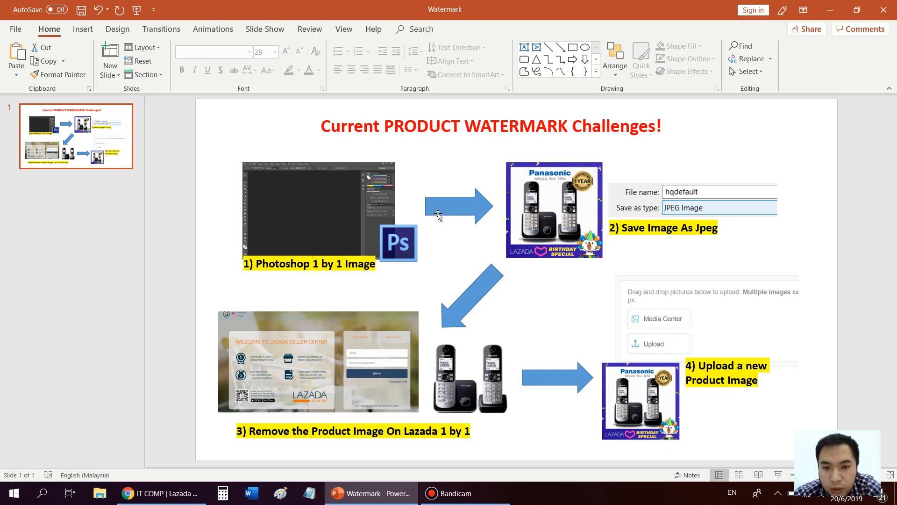
mouse_move(560, 194)
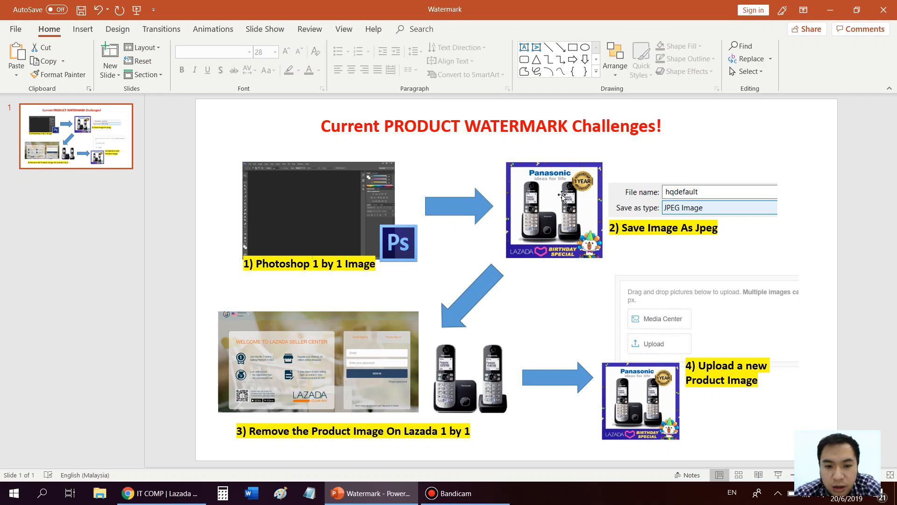
mouse_move(170, 493)
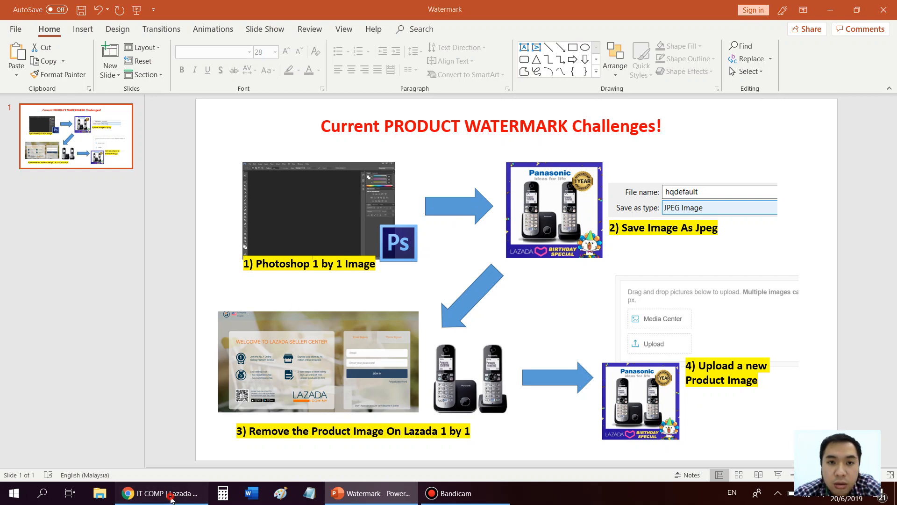
From the Marketplaces tab, open the Lazada Product Watermark App's details via Manage.
left_click(162, 492)
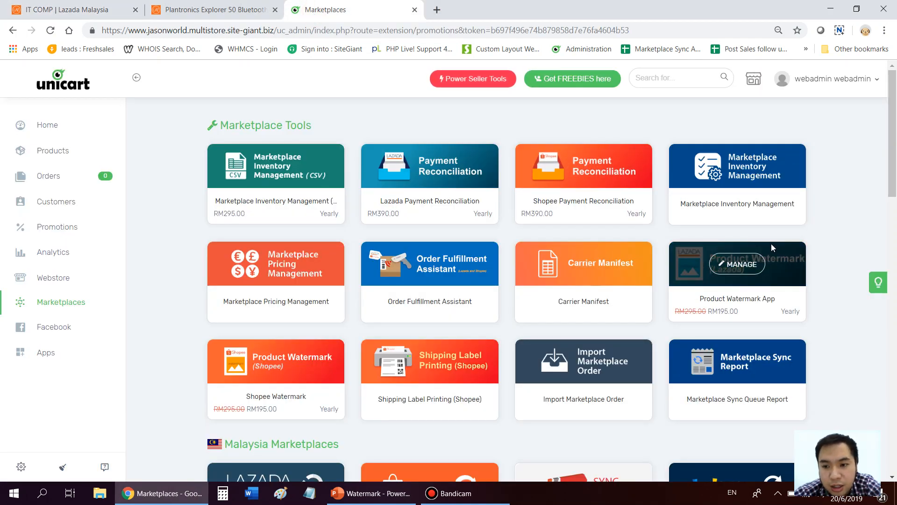
mouse_move(746, 253)
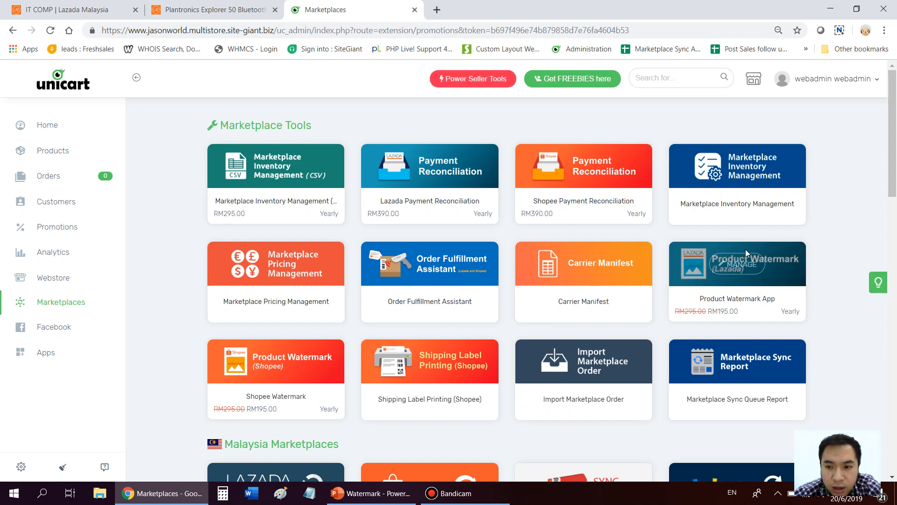
mouse_move(737, 324)
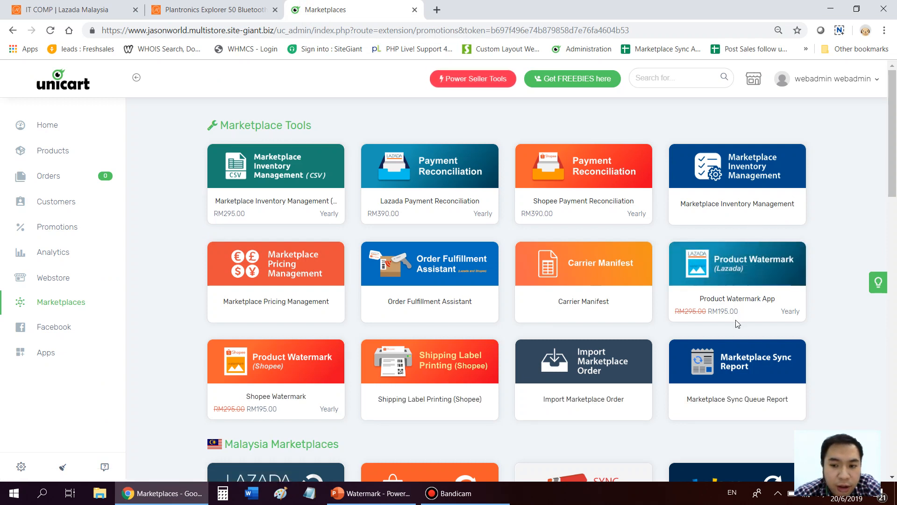
mouse_move(743, 278)
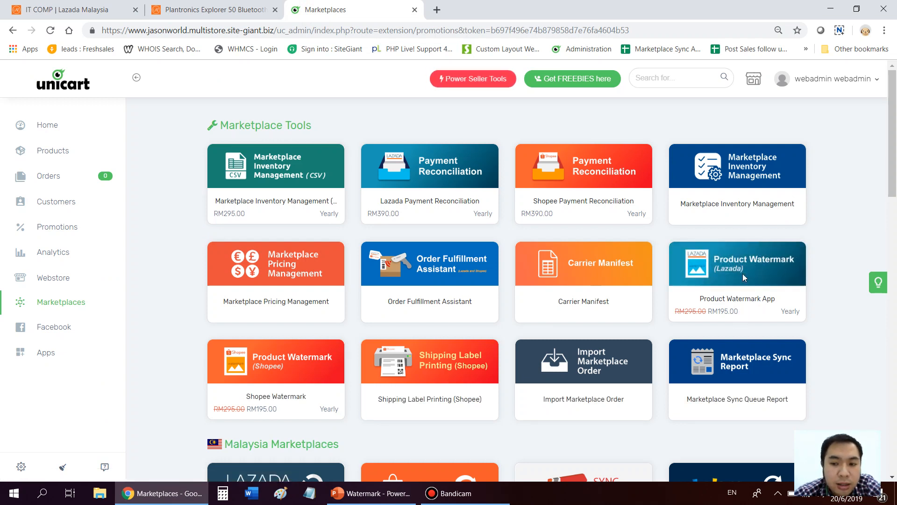
mouse_move(743, 263)
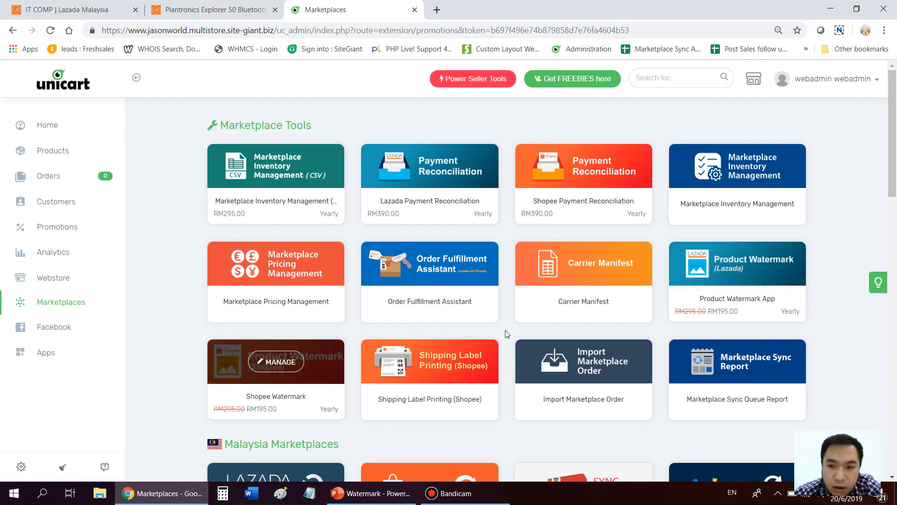
mouse_move(737, 264)
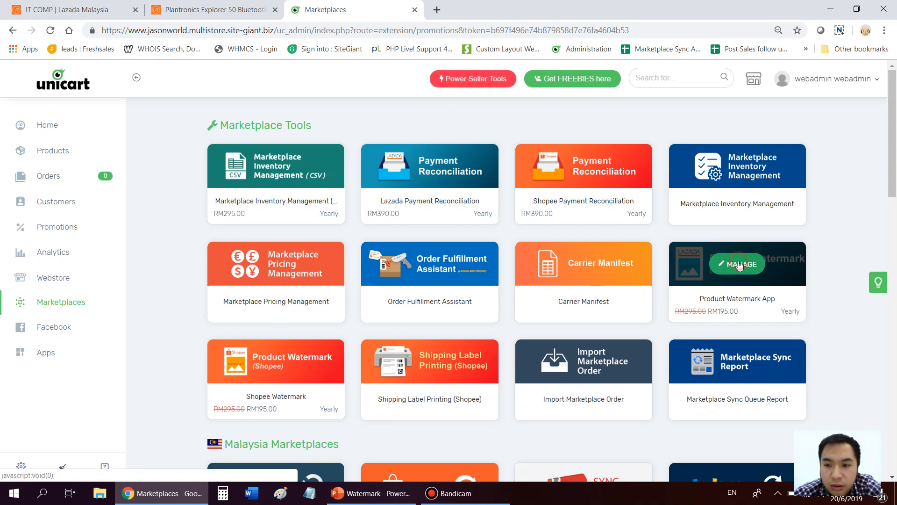
left_click(737, 264)
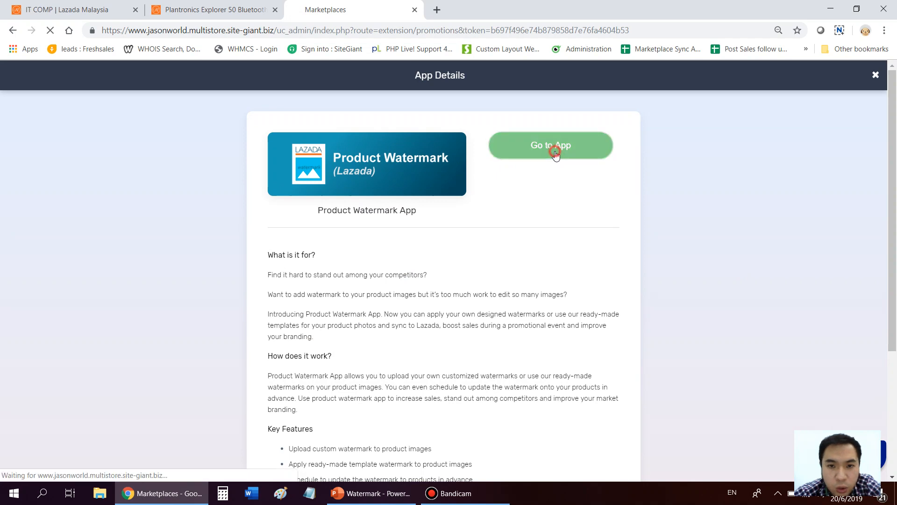
Launch the Product Watermark app and open its saved watermarks page (lazada bday7, out stock, Cute).
left_click(549, 145)
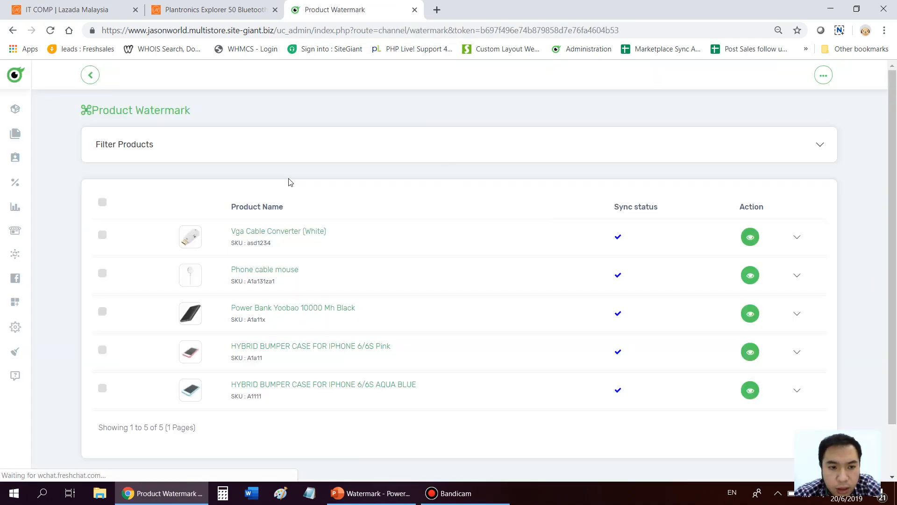
mouse_move(232, 201)
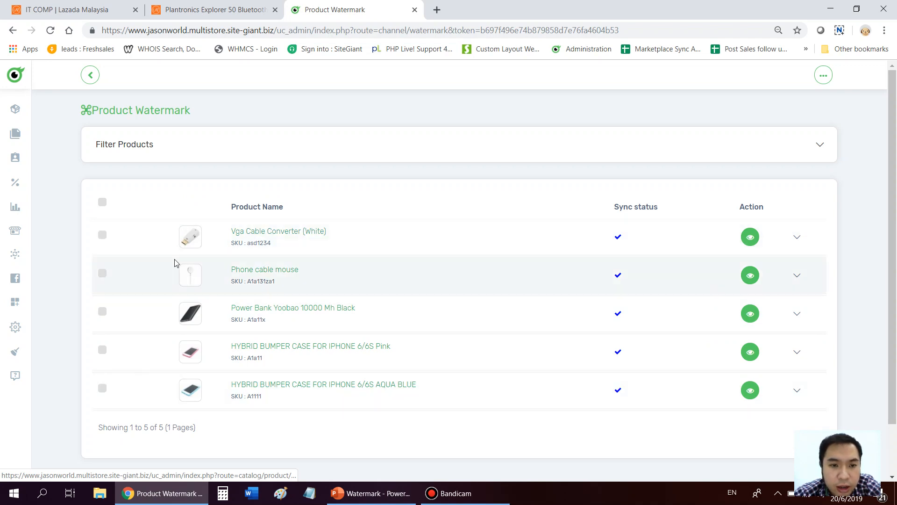
mouse_move(139, 212)
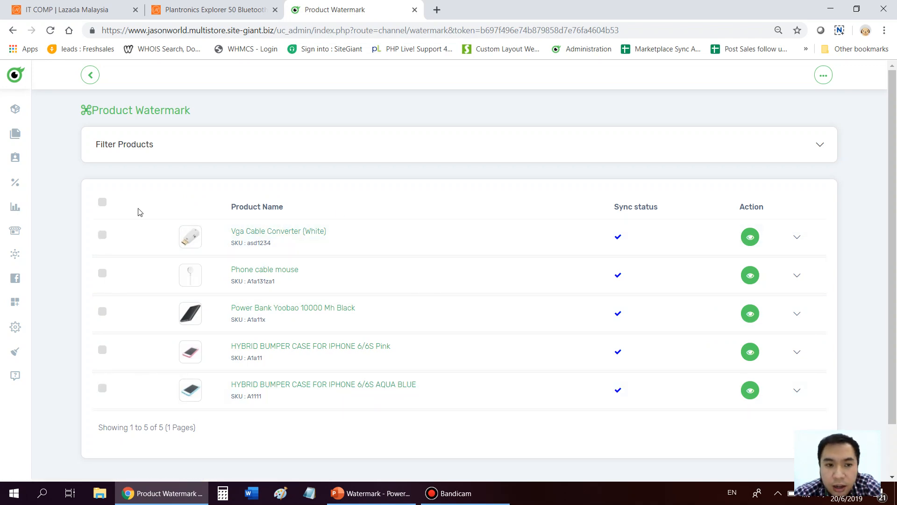
mouse_move(822, 75)
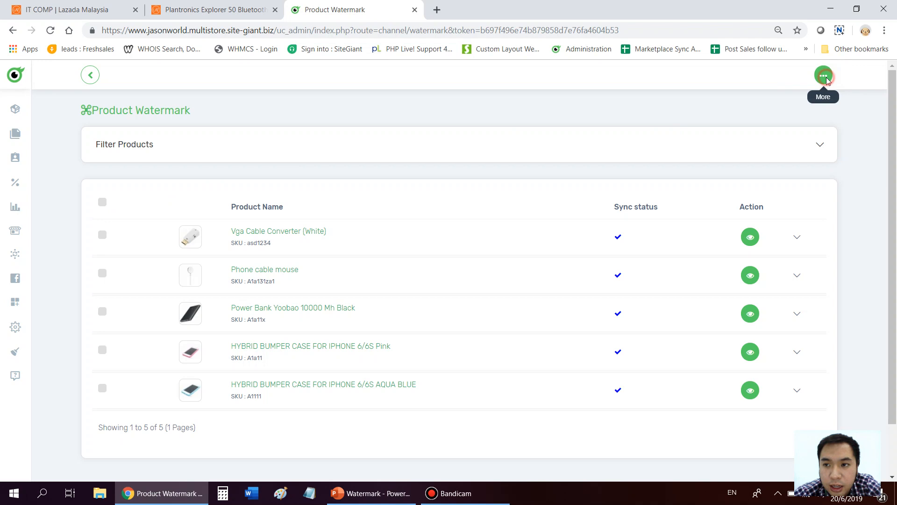
left_click(823, 74)
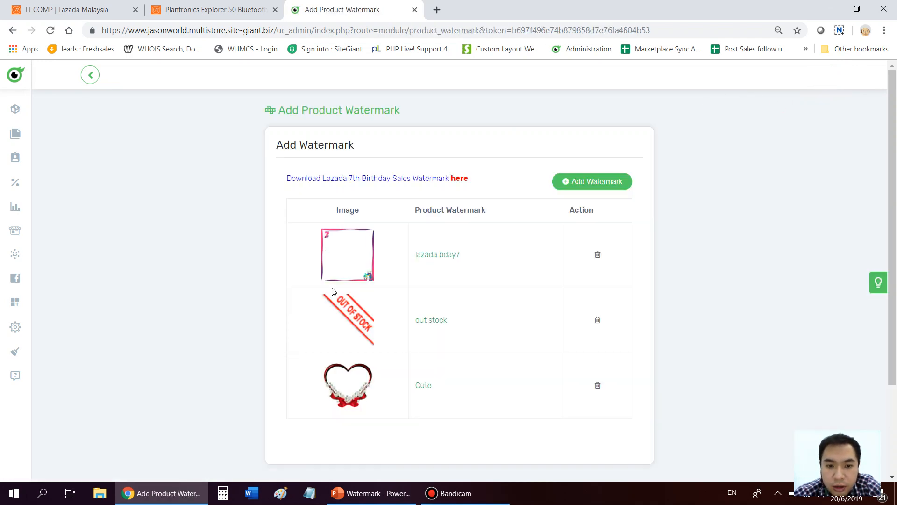
mouse_move(458, 257)
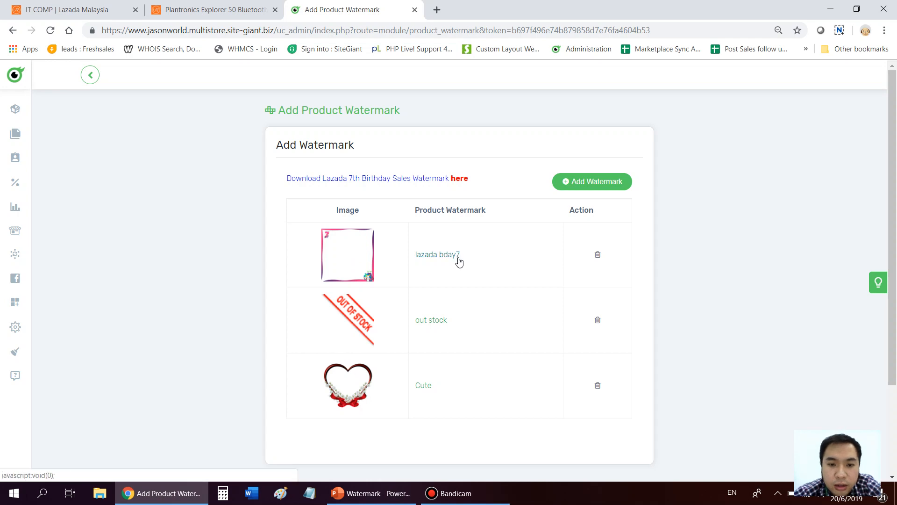
mouse_move(373, 371)
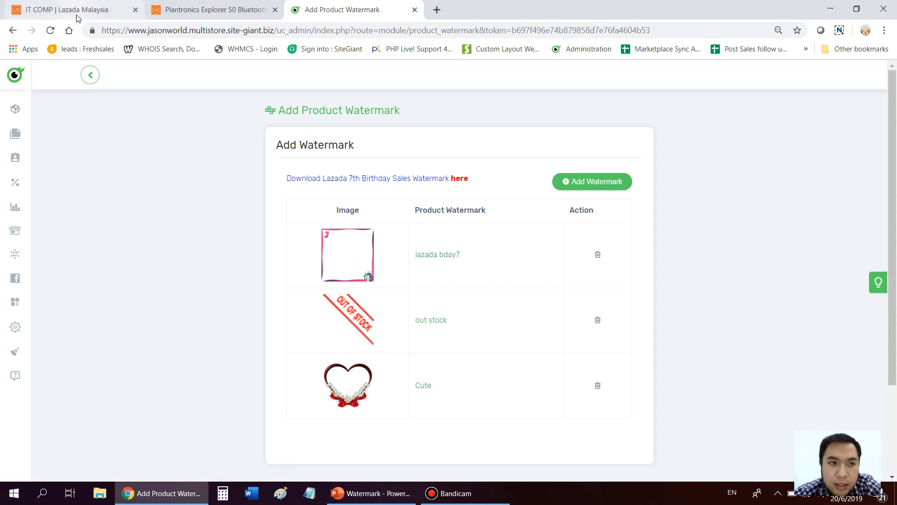
left_click(68, 9)
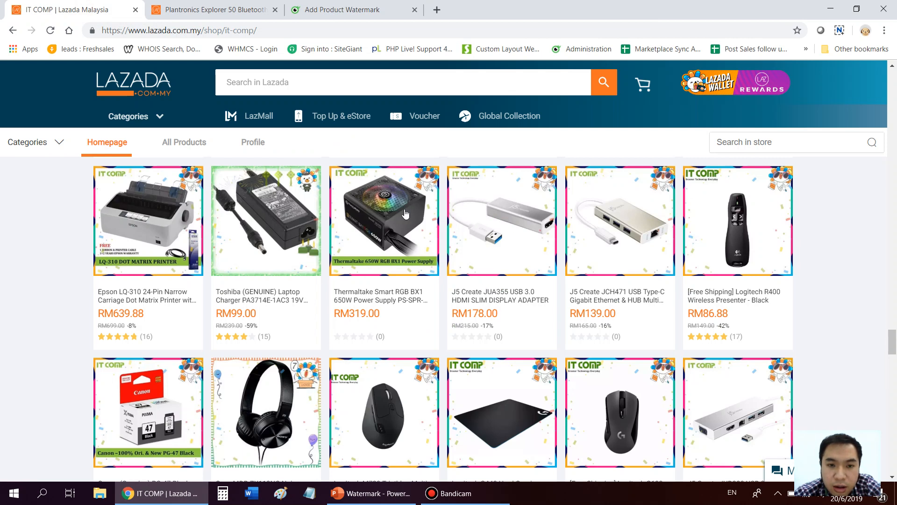
mouse_move(461, 179)
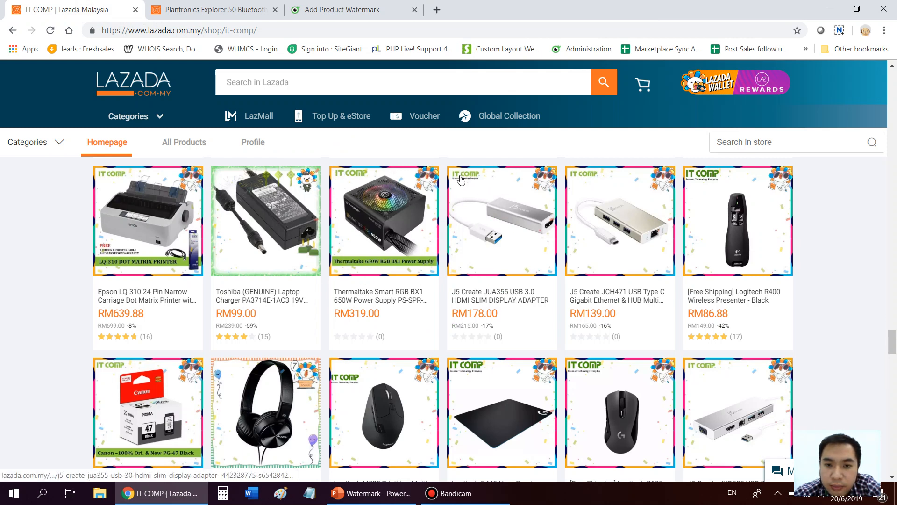
mouse_move(469, 184)
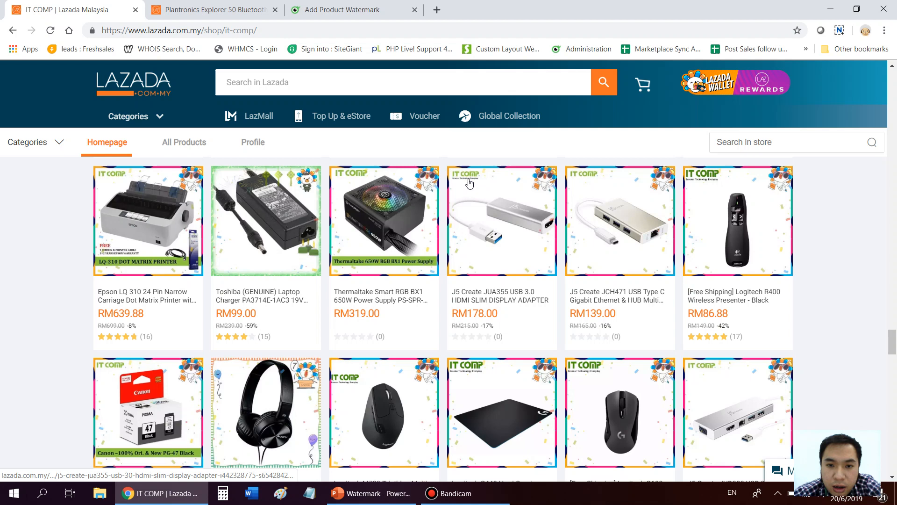
left_click(343, 9)
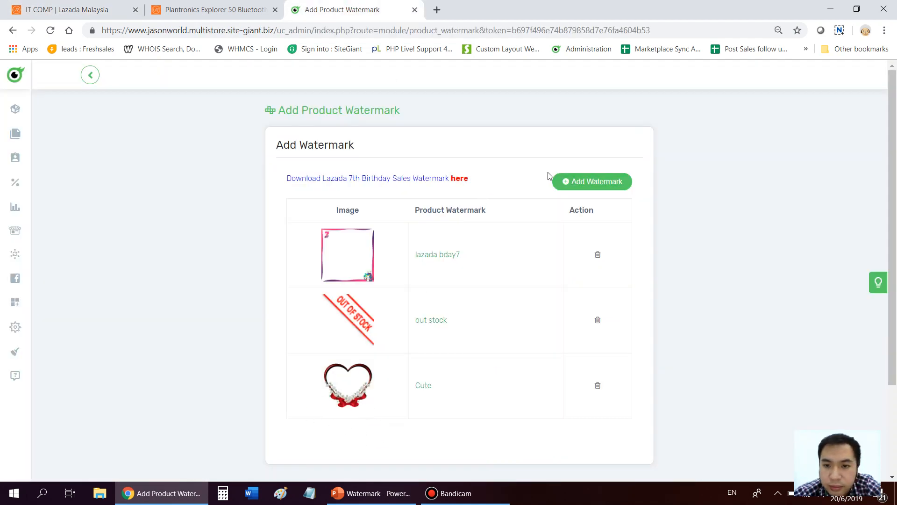
Start a new watermark, browse for a background image, abandon it unsaved and return to the product list.
left_click(591, 181)
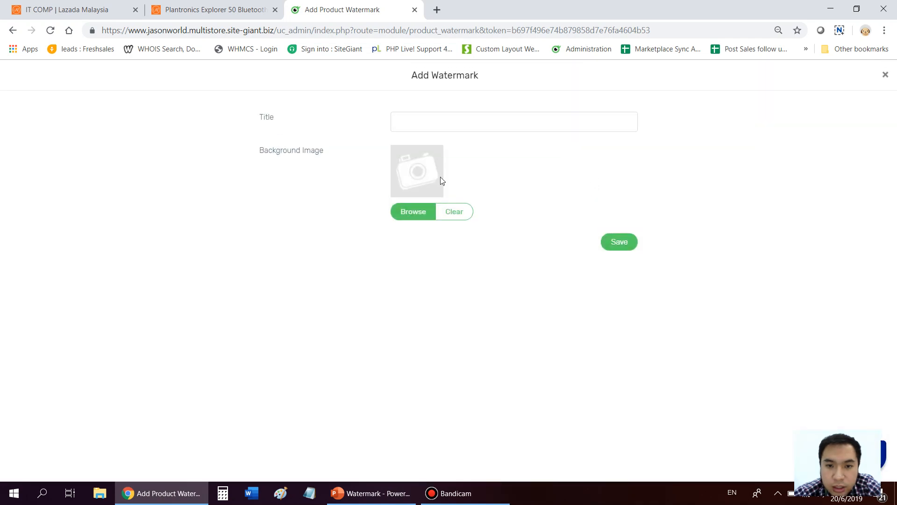
left_click(412, 211)
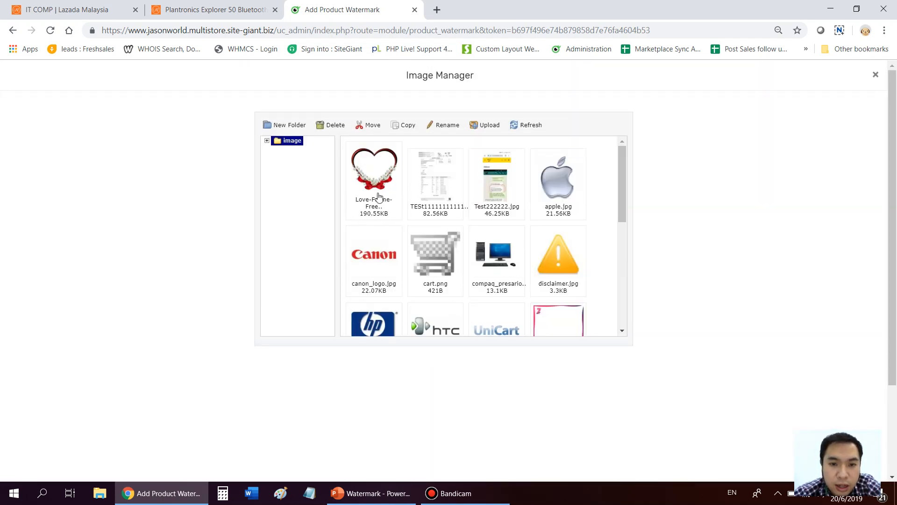
left_click(875, 75)
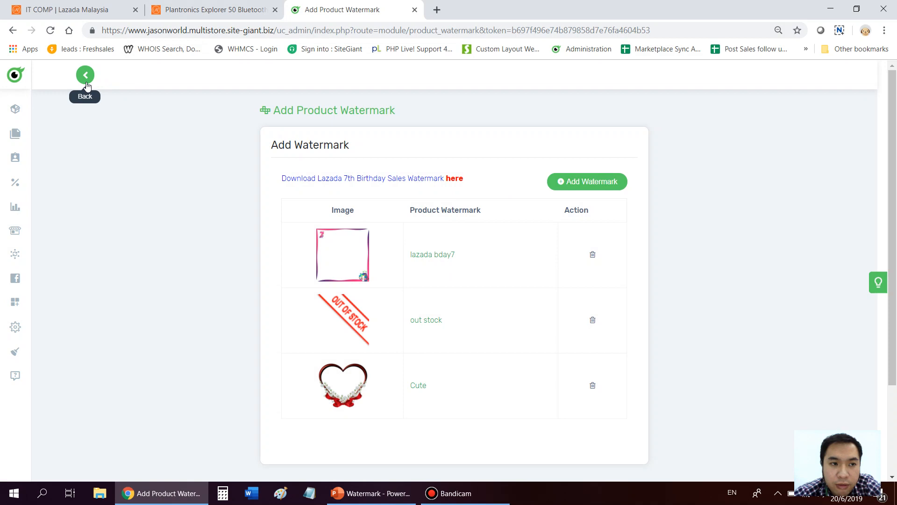
left_click(85, 75)
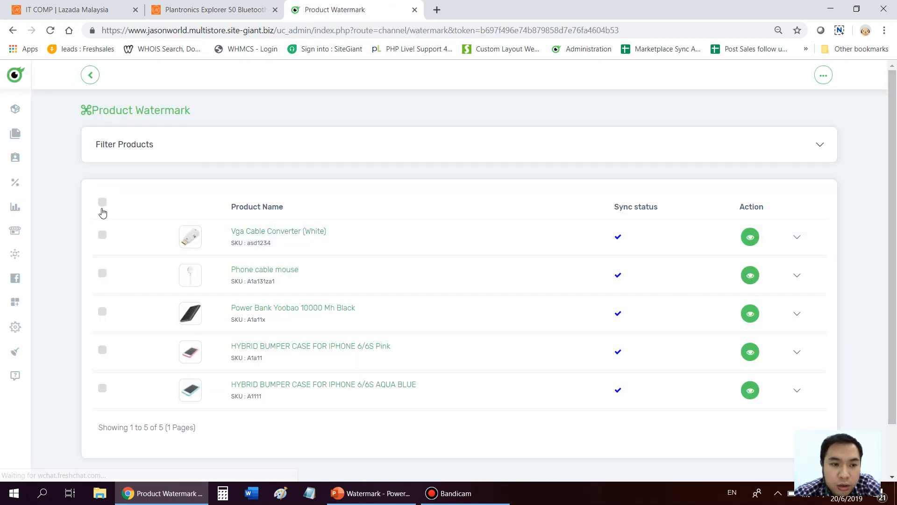
Select all listed products and bring up the Watermark Sync chooser via Add and sync.
left_click(103, 206)
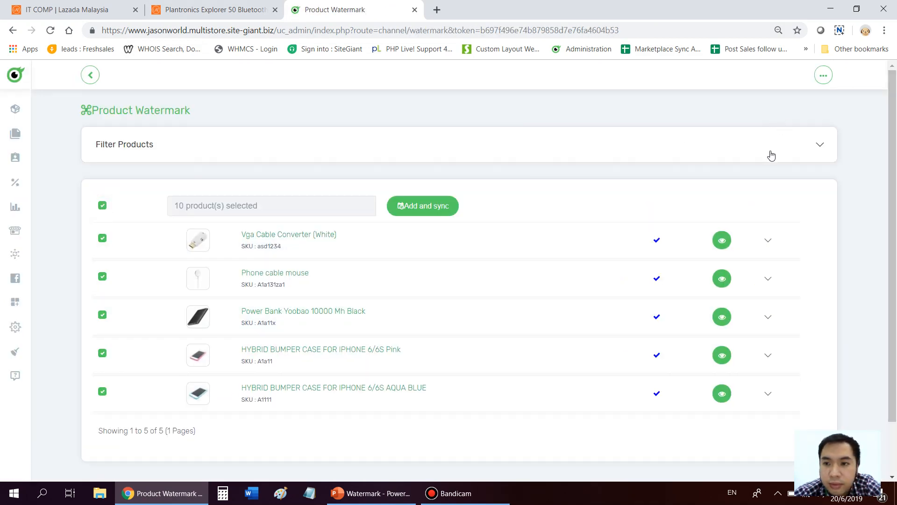
left_click(422, 205)
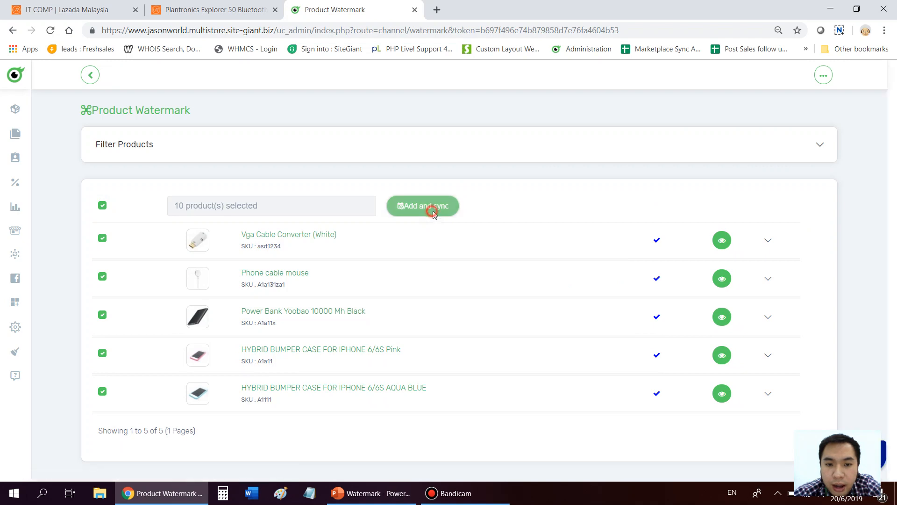
left_click(422, 206)
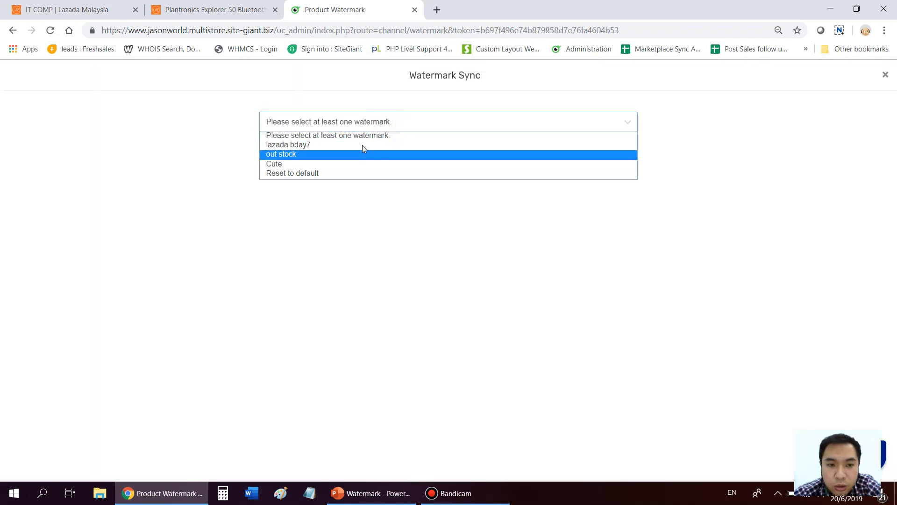
mouse_move(314, 165)
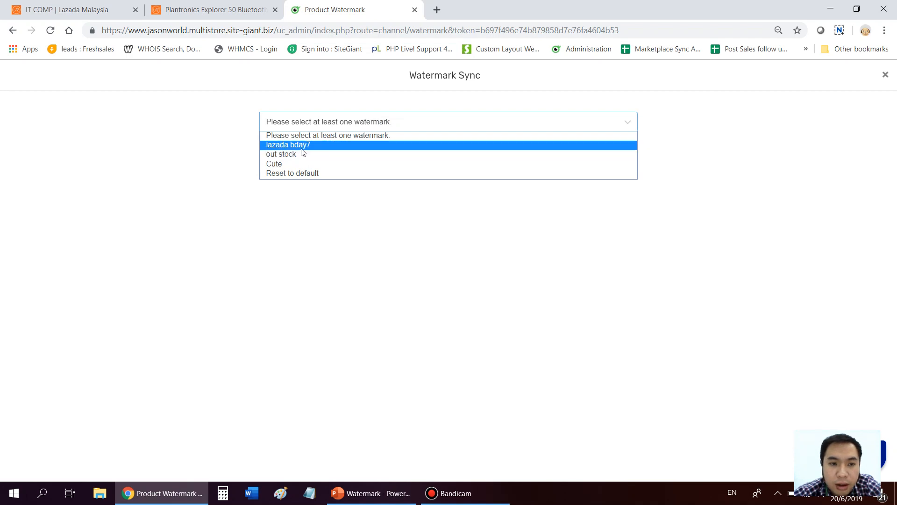
Choose the lazada bday7 frame watermark and save it to all selected products.
left_click(287, 144)
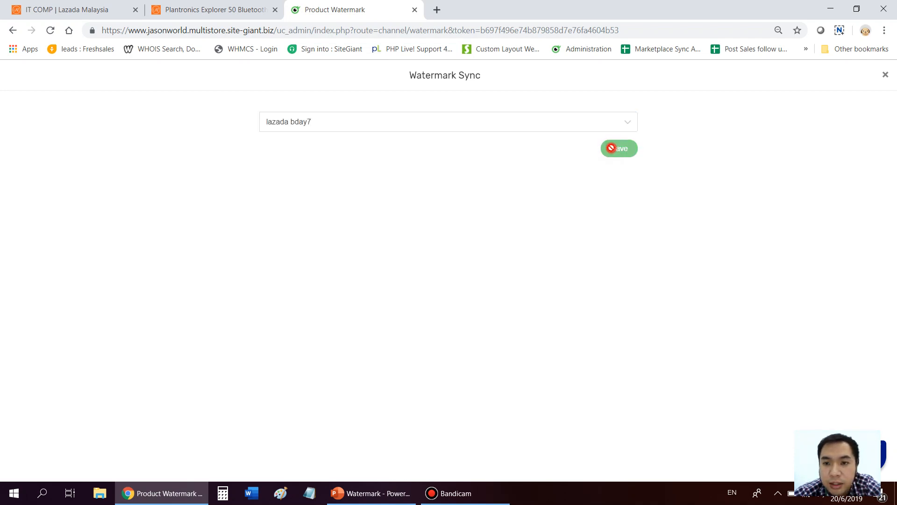
mouse_move(677, 175)
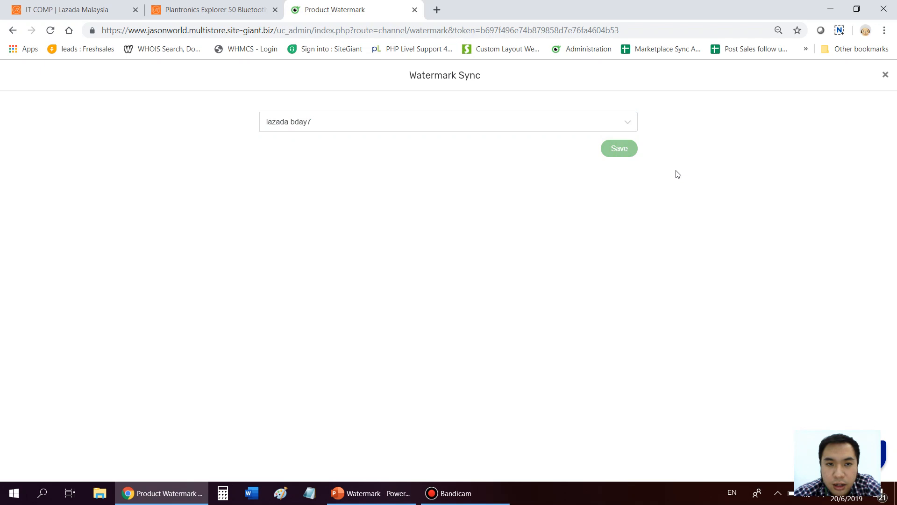
mouse_move(394, 195)
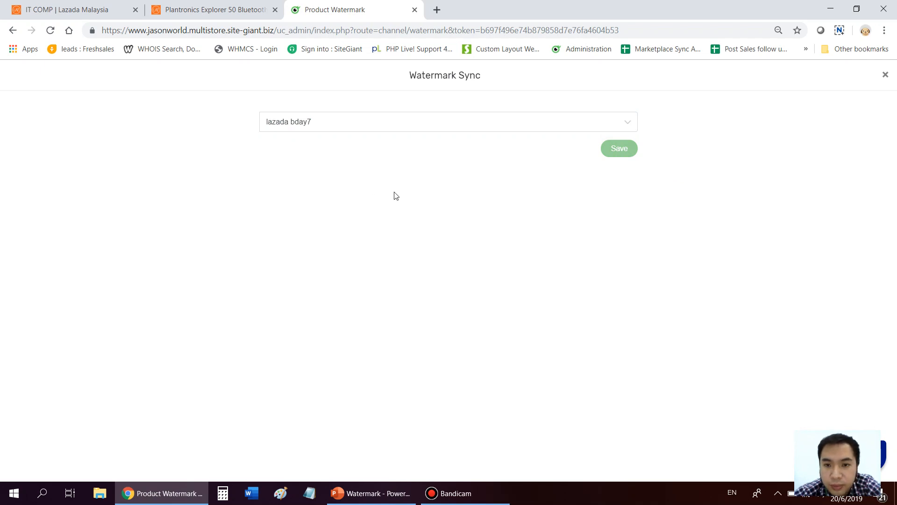
mouse_move(502, 195)
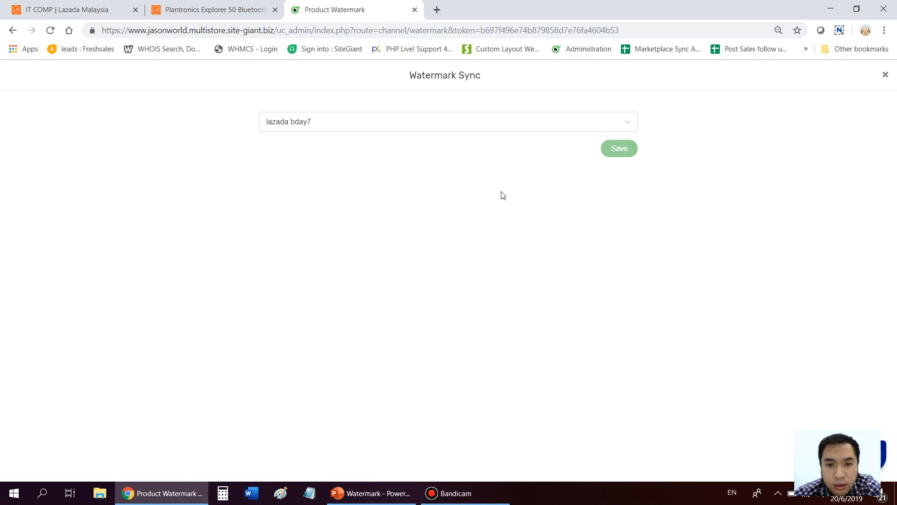
left_click(618, 149)
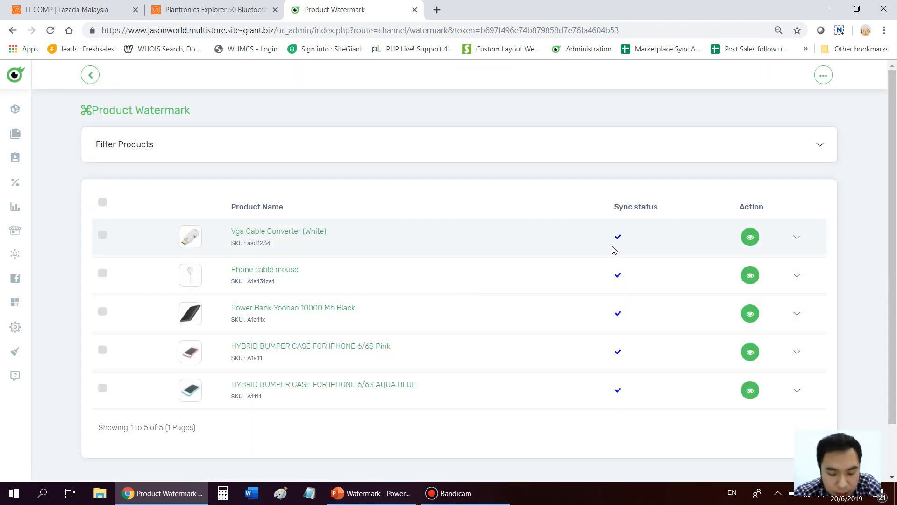
mouse_move(478, 171)
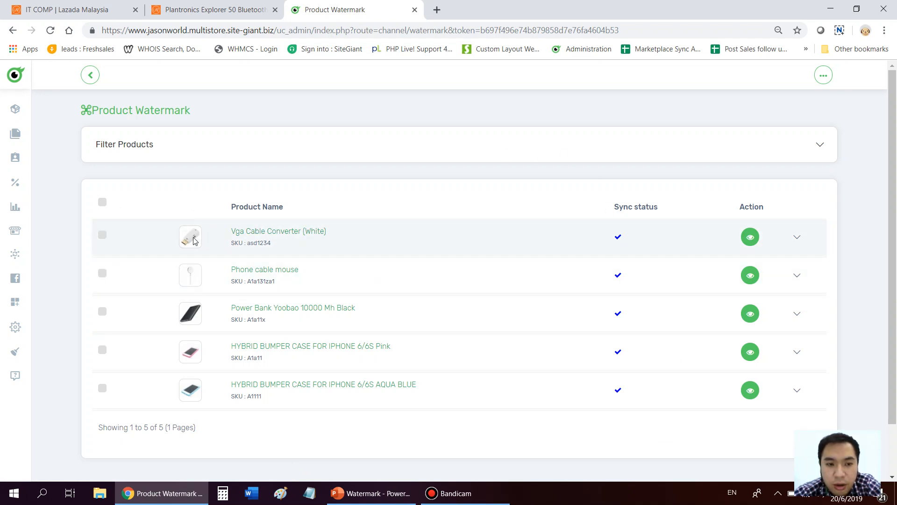
mouse_move(458, 186)
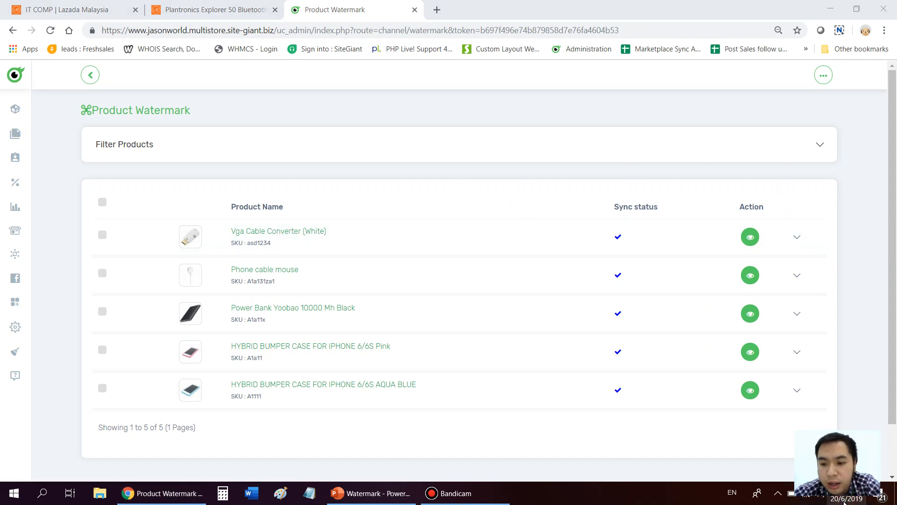
left_click(849, 492)
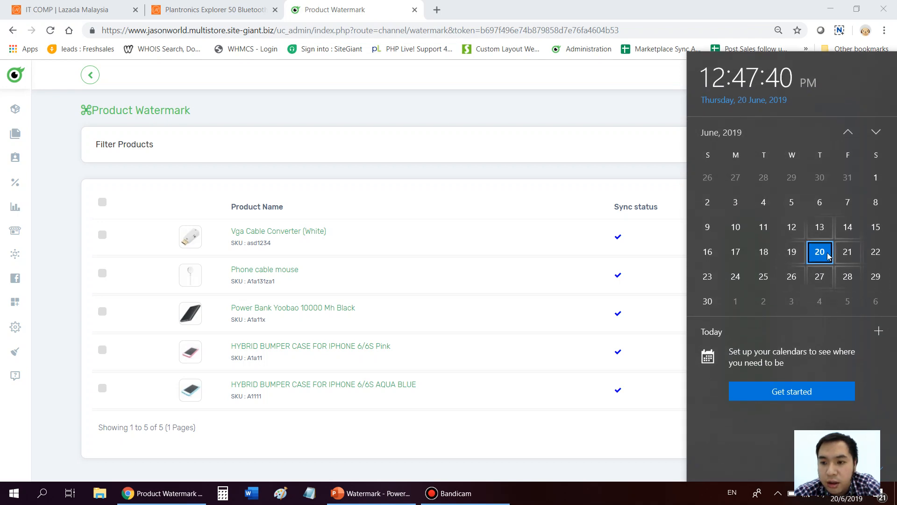
mouse_move(773, 272)
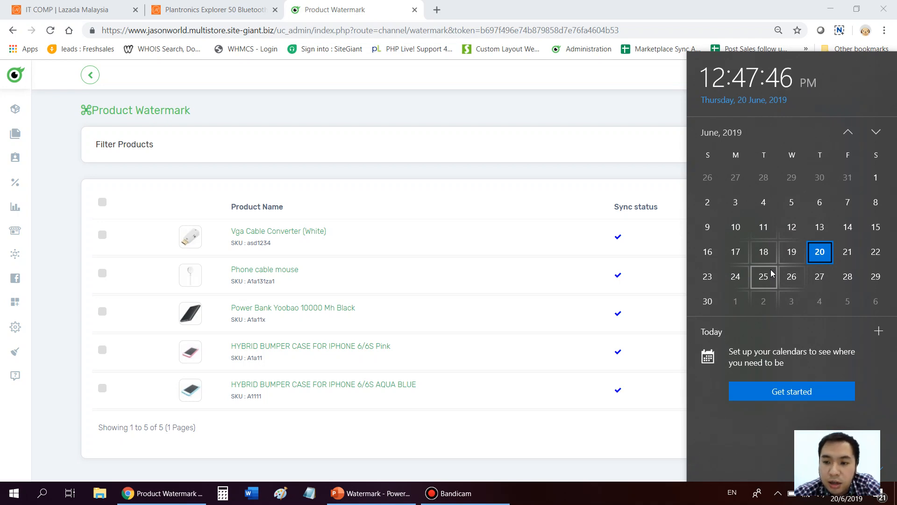
mouse_move(792, 277)
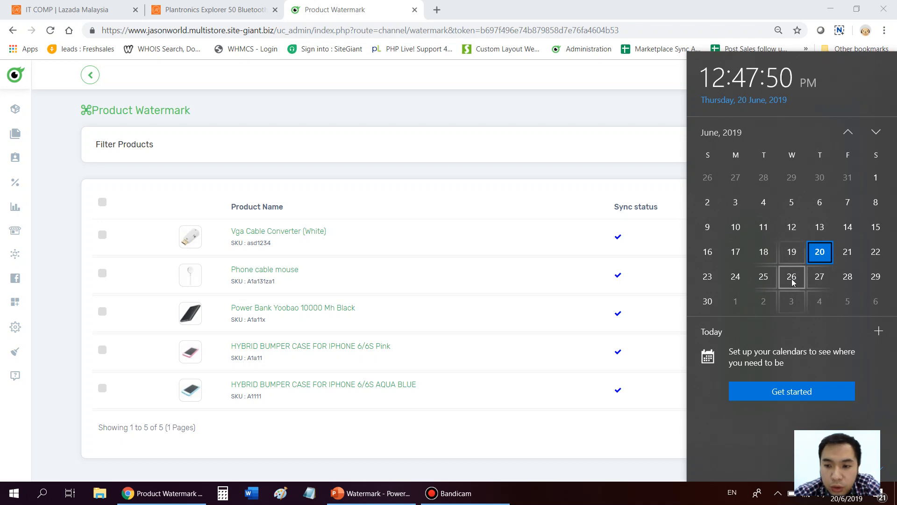
mouse_move(818, 238)
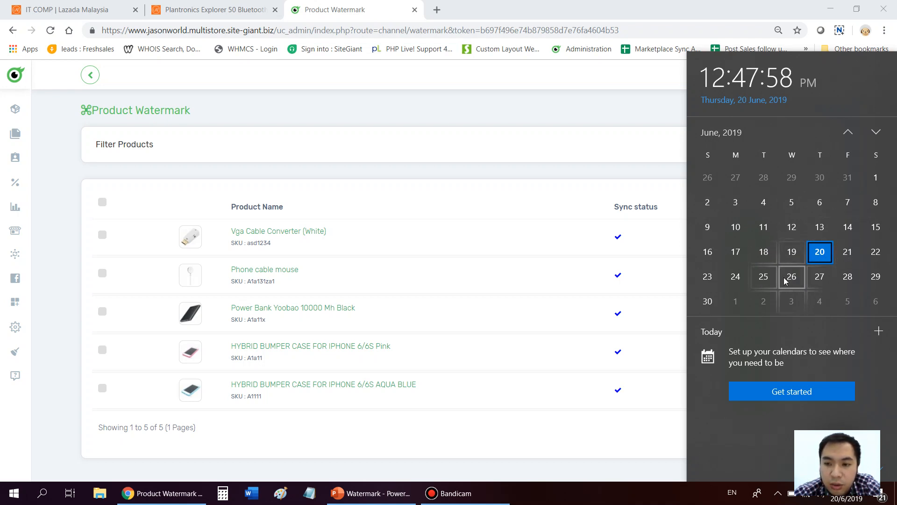
mouse_move(848, 252)
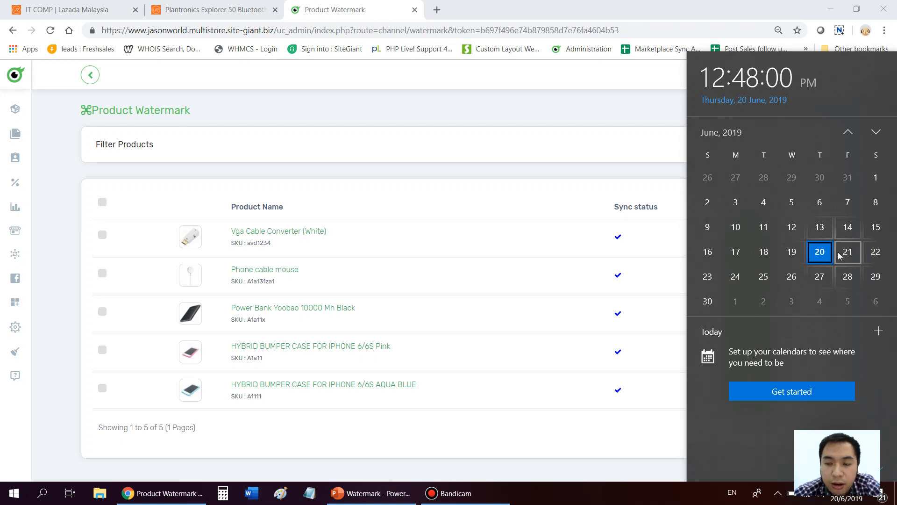
mouse_move(736, 277)
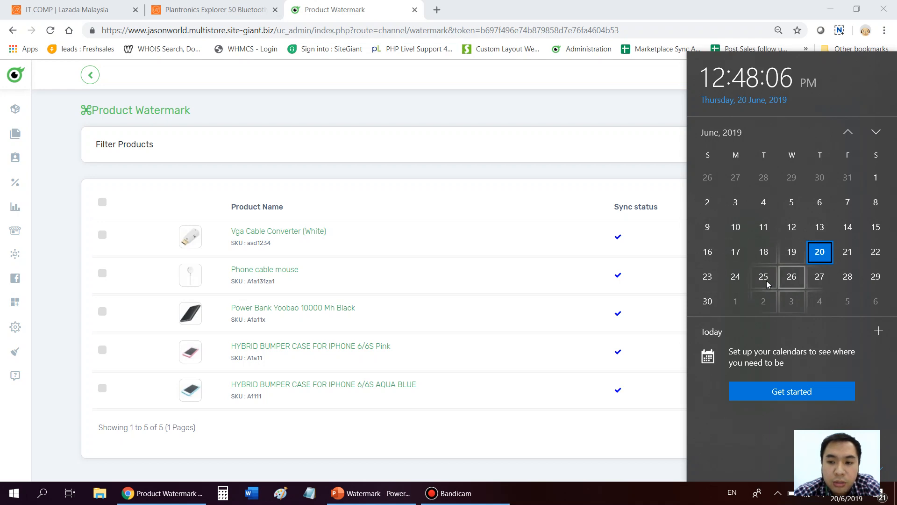
mouse_move(773, 271)
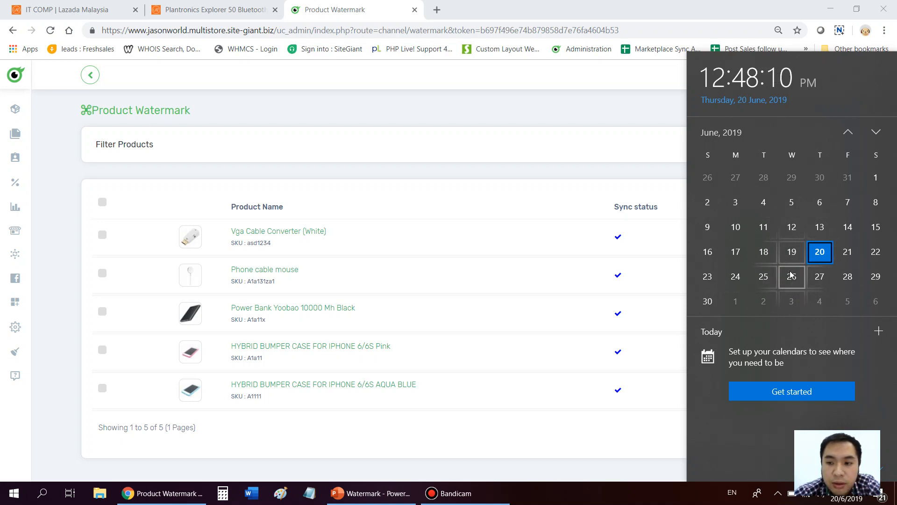
mouse_move(804, 272)
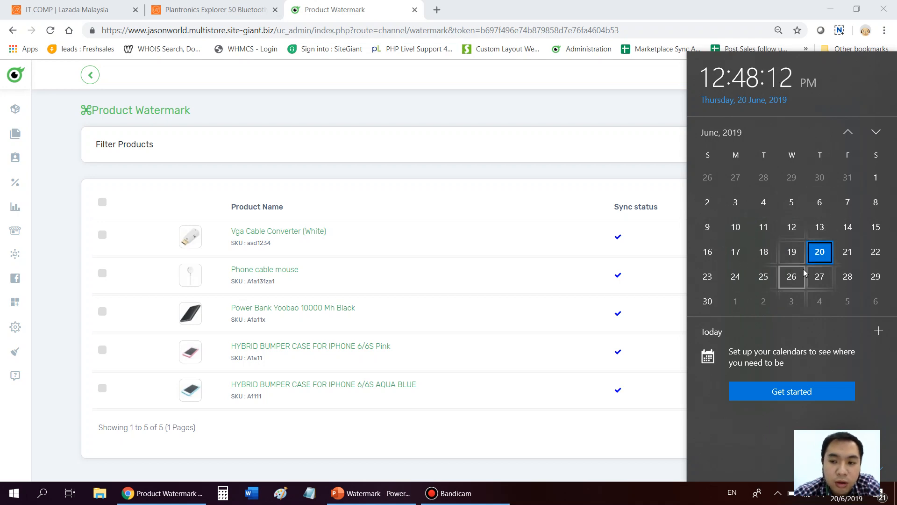
mouse_move(801, 262)
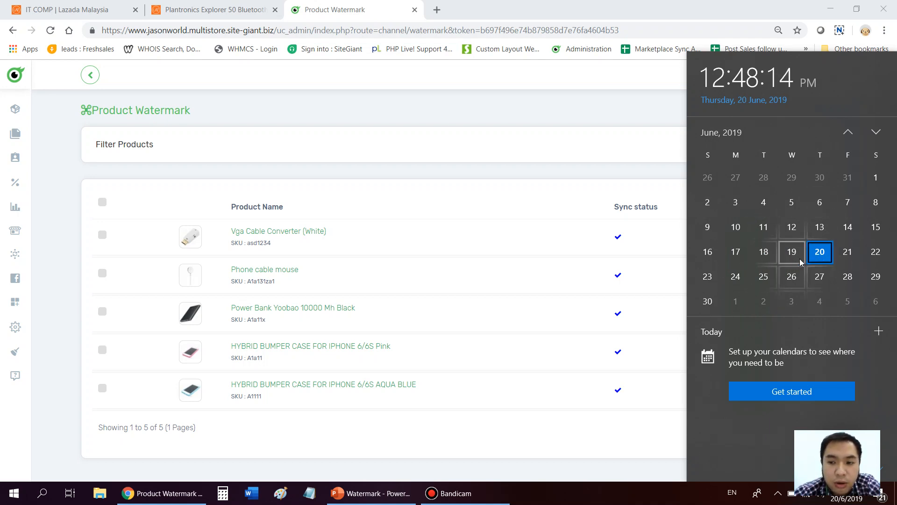
Dismiss the calendar and expand the Vga Cable Converter row showing lazada bday7 in queue.
left_click(391, 246)
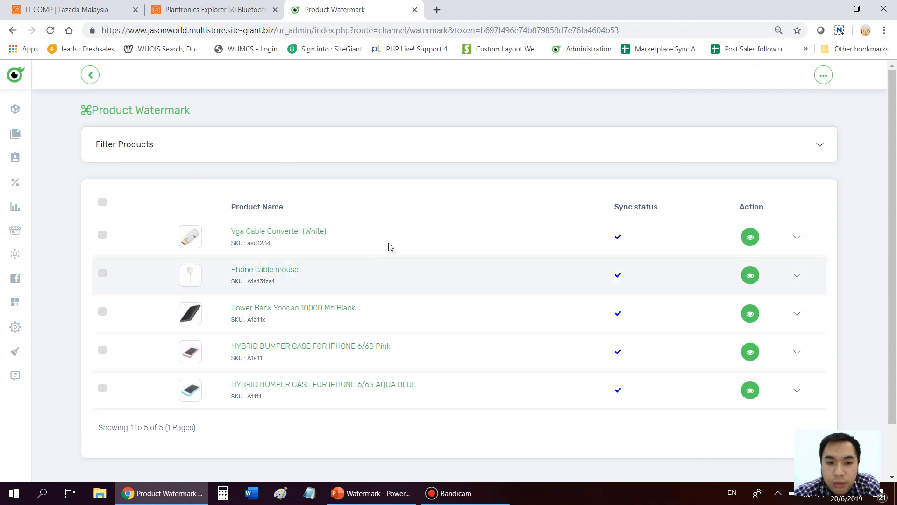
mouse_move(619, 246)
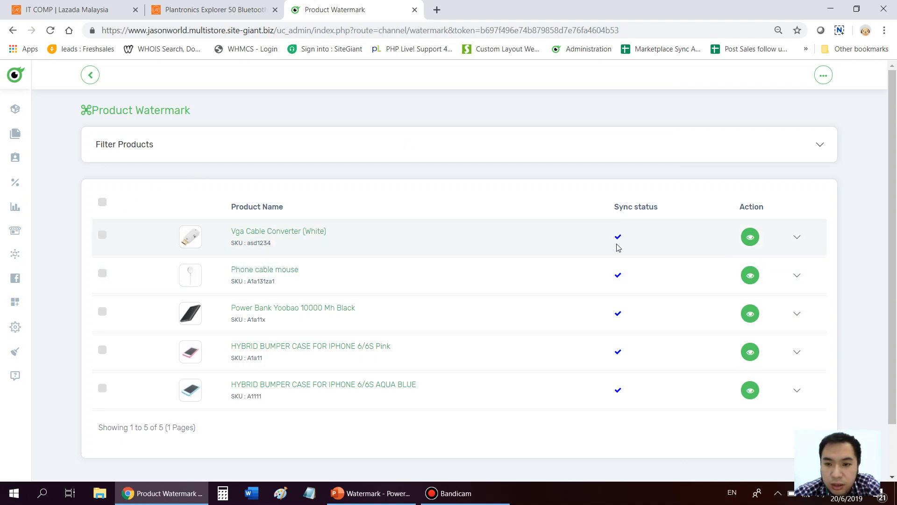
mouse_move(622, 246)
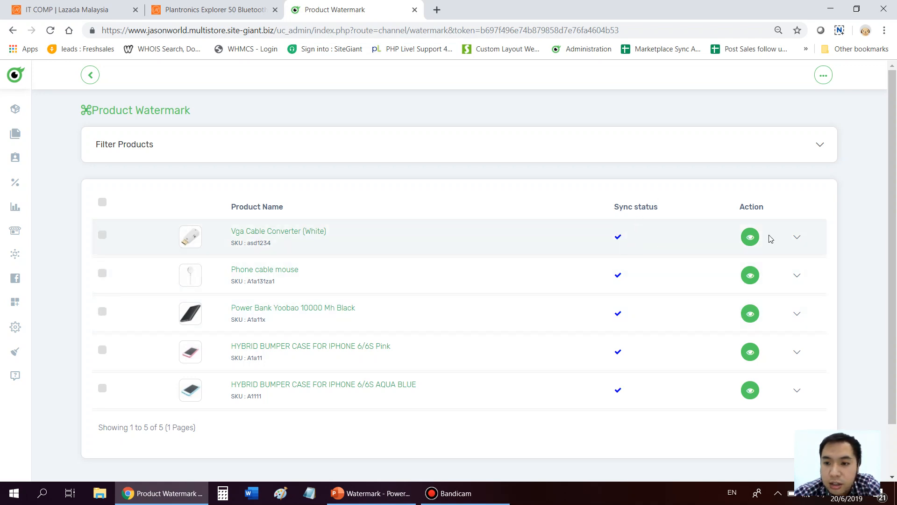
mouse_move(237, 237)
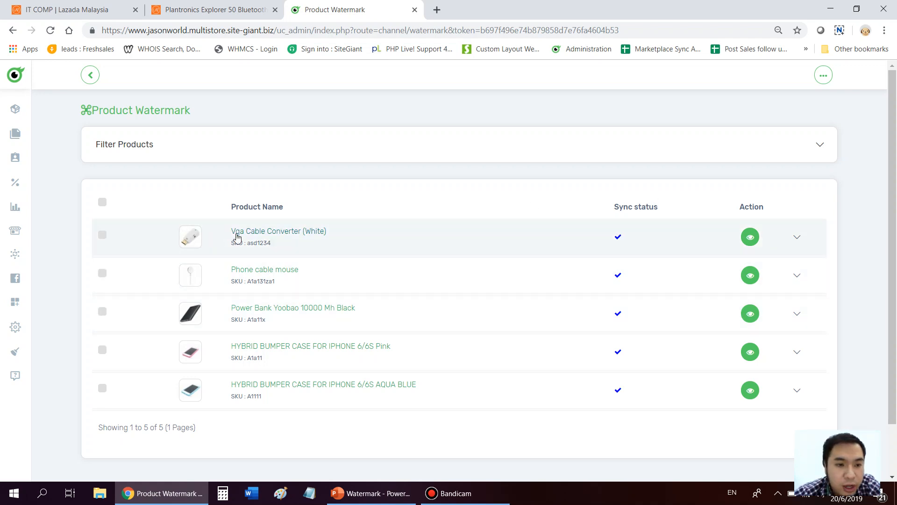
left_click(796, 236)
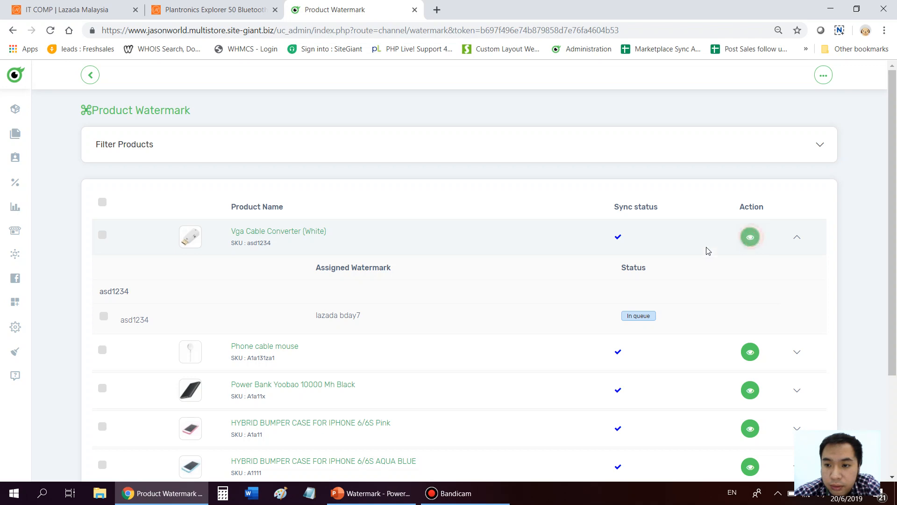
Preview the Vga Cable Converter image with the out stock watermark, glancing at the presentation in between.
left_click(749, 236)
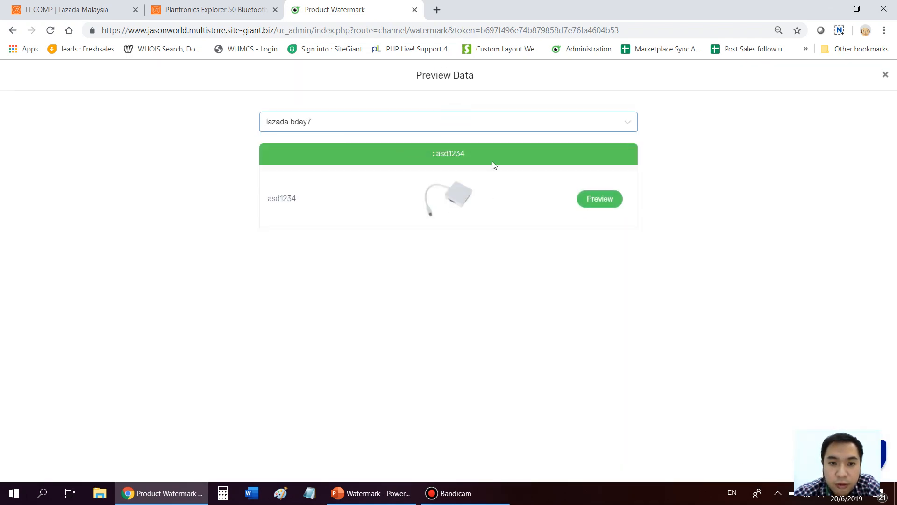
left_click(599, 199)
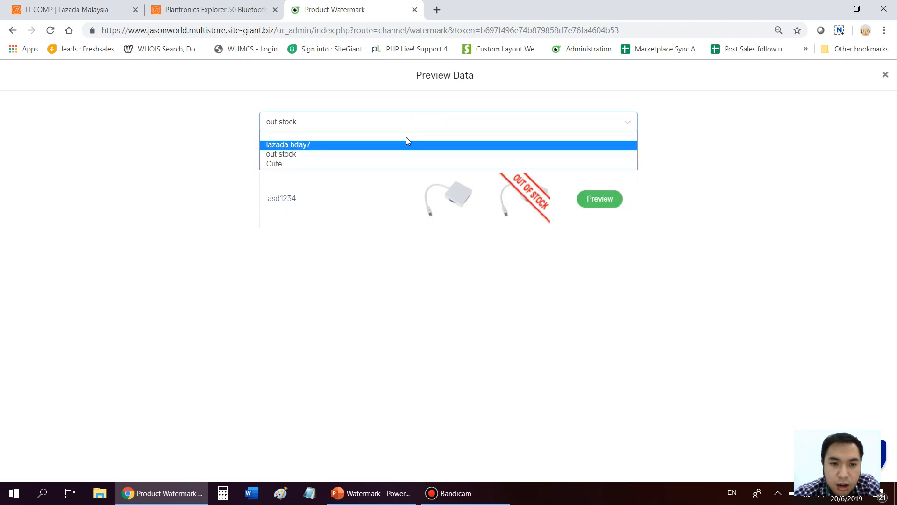
mouse_move(281, 154)
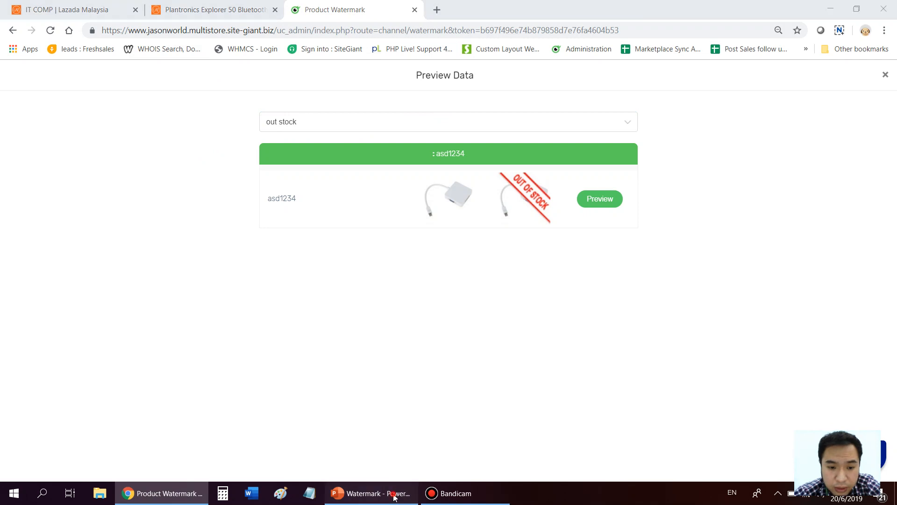
left_click(371, 492)
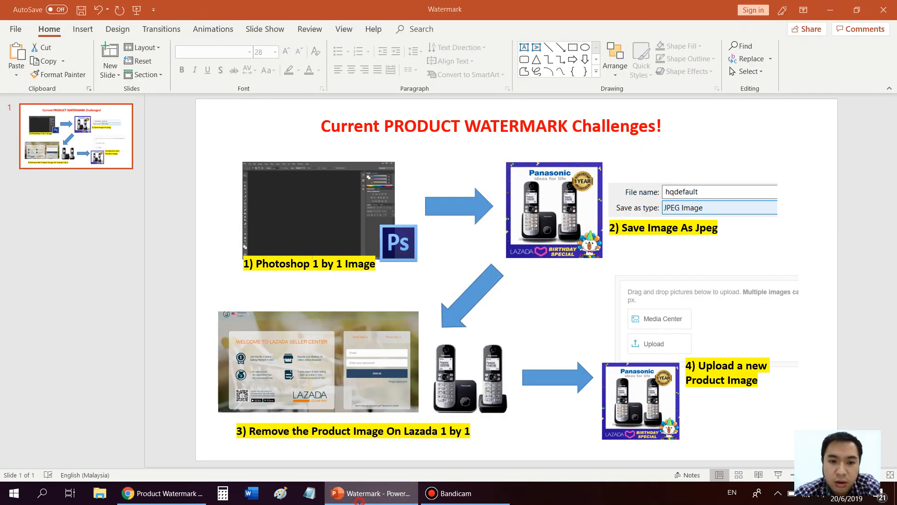
left_click(146, 493)
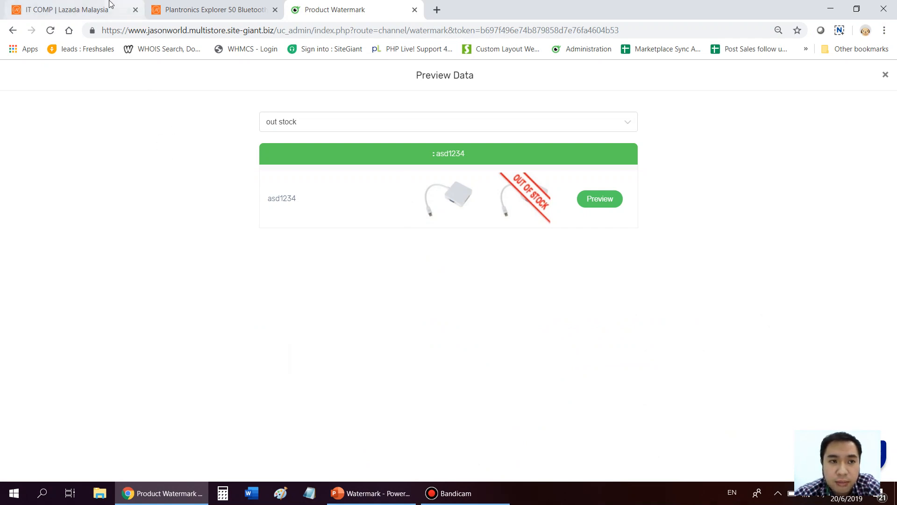
Switch to the Lazada Plantronics Explorer 50 search results led by IT COMP's framed listing.
left_click(212, 9)
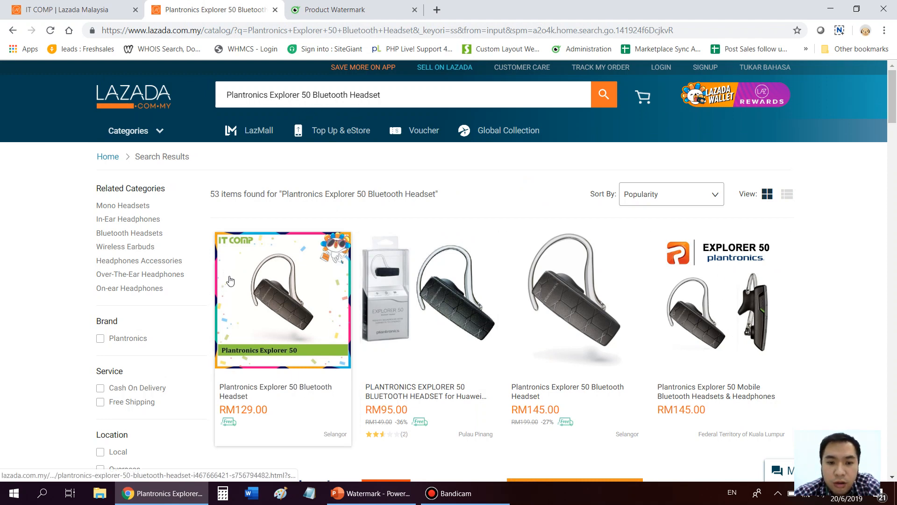
mouse_move(203, 274)
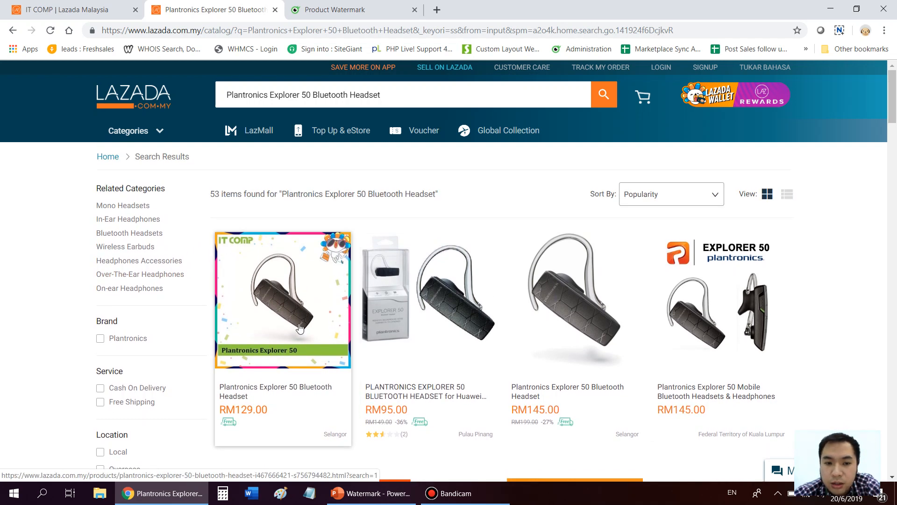
mouse_move(281, 278)
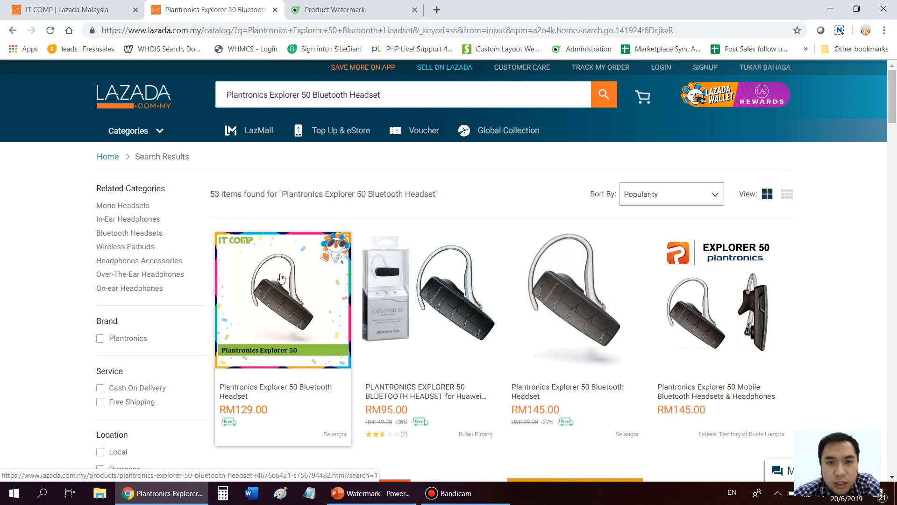
mouse_move(248, 411)
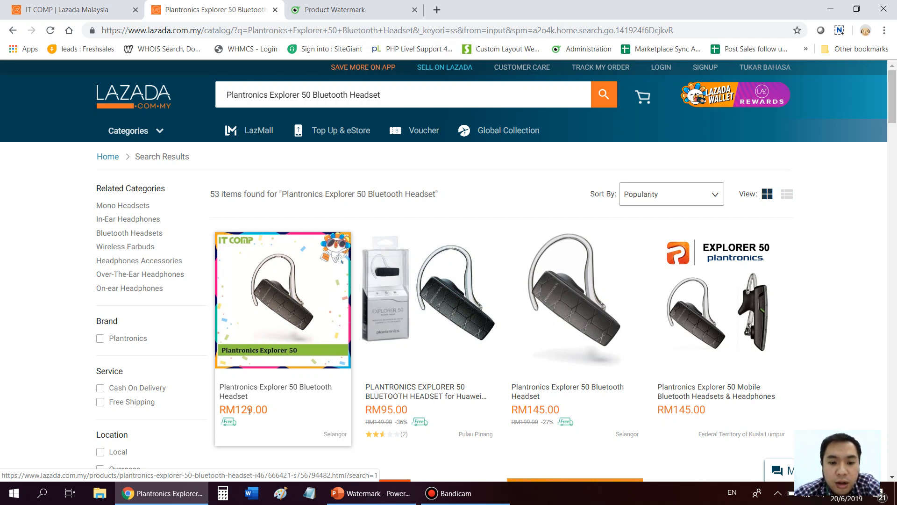
mouse_move(338, 315)
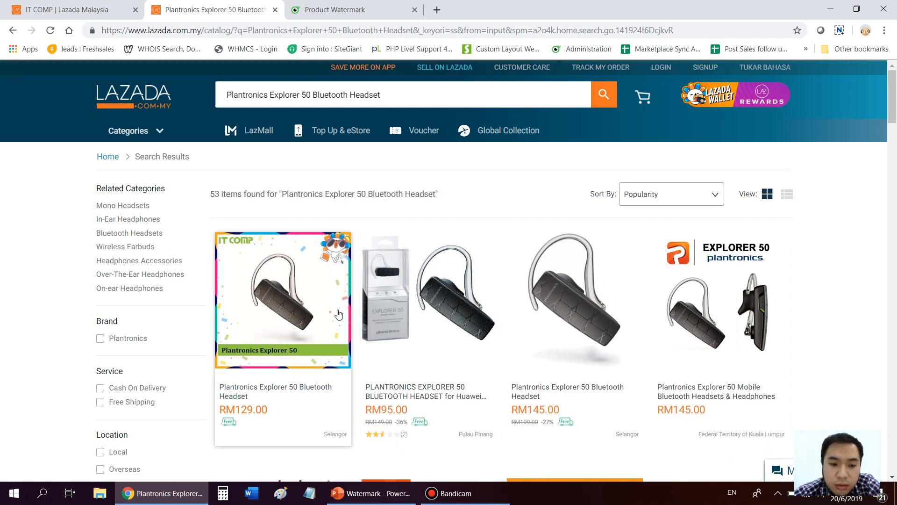
mouse_move(288, 317)
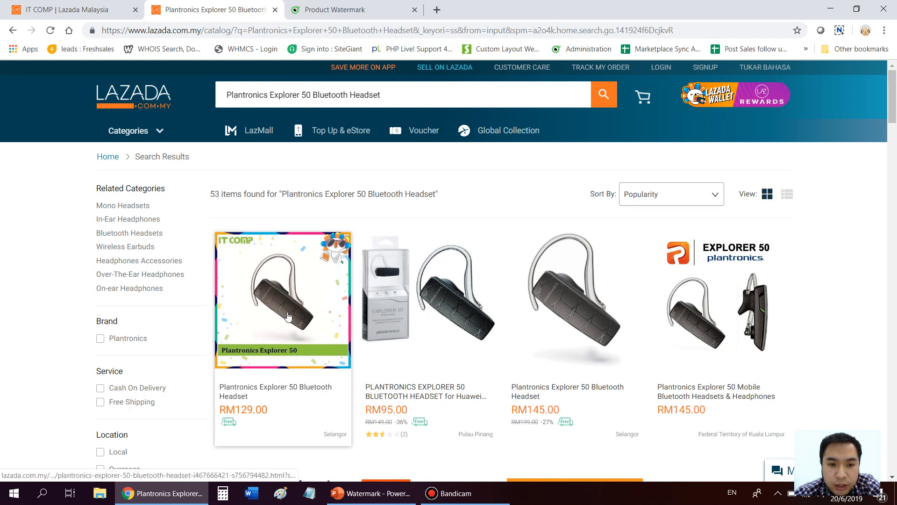
mouse_move(302, 295)
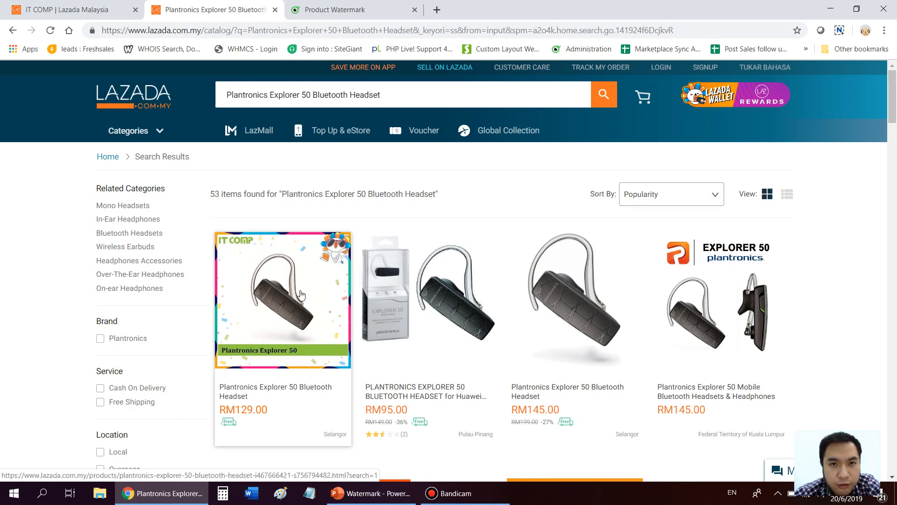